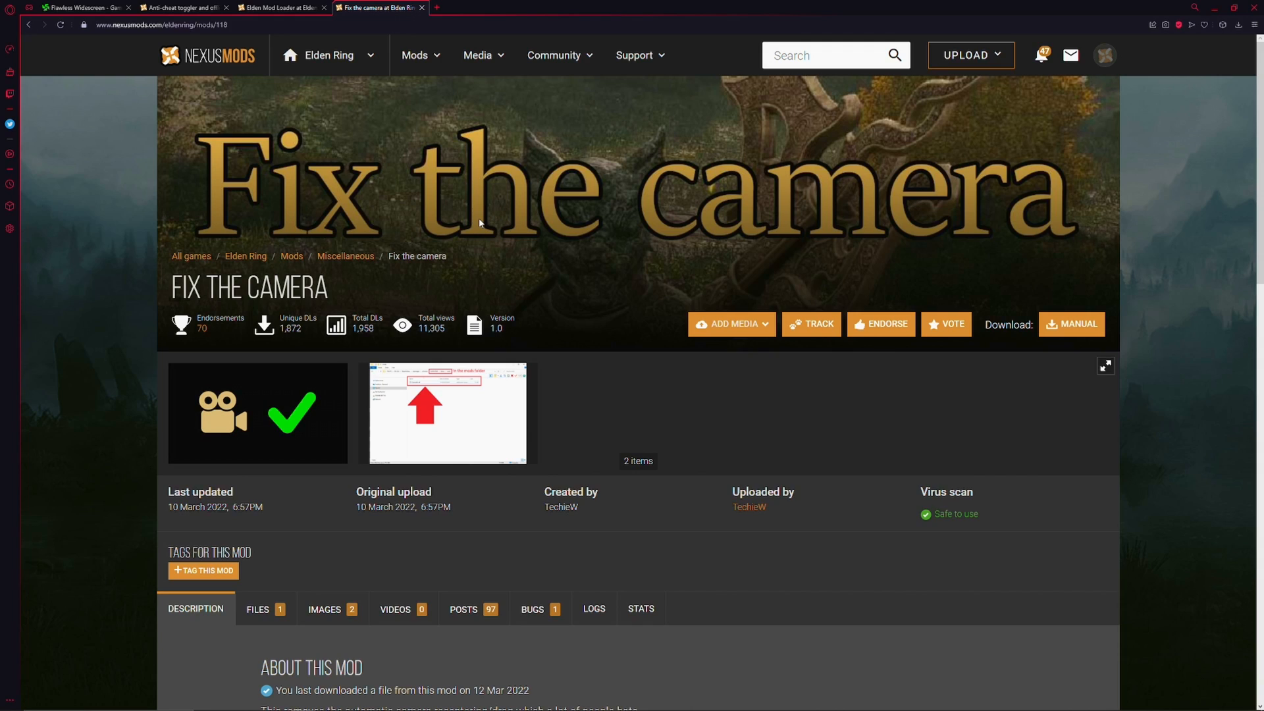
# - Bring up the Flawless Widescreen site's download section listing the Windows packages
pyautogui.click(80, 8)
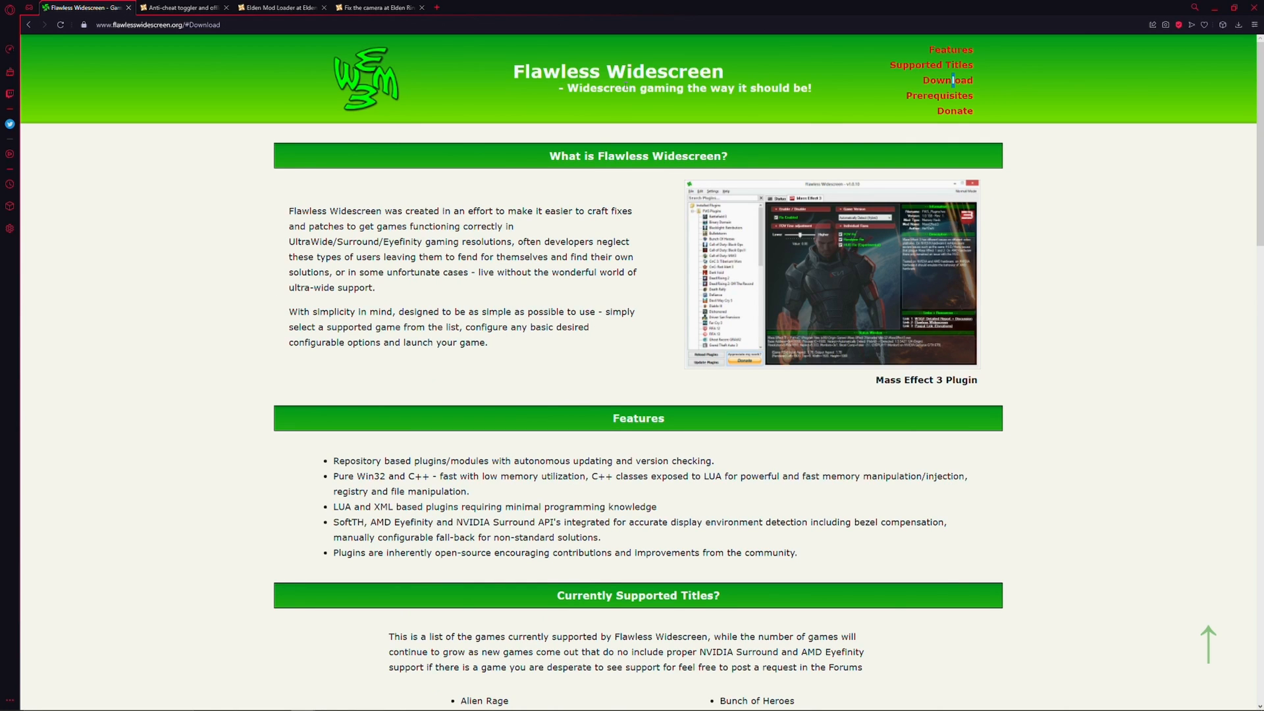
pyautogui.click(947, 81)
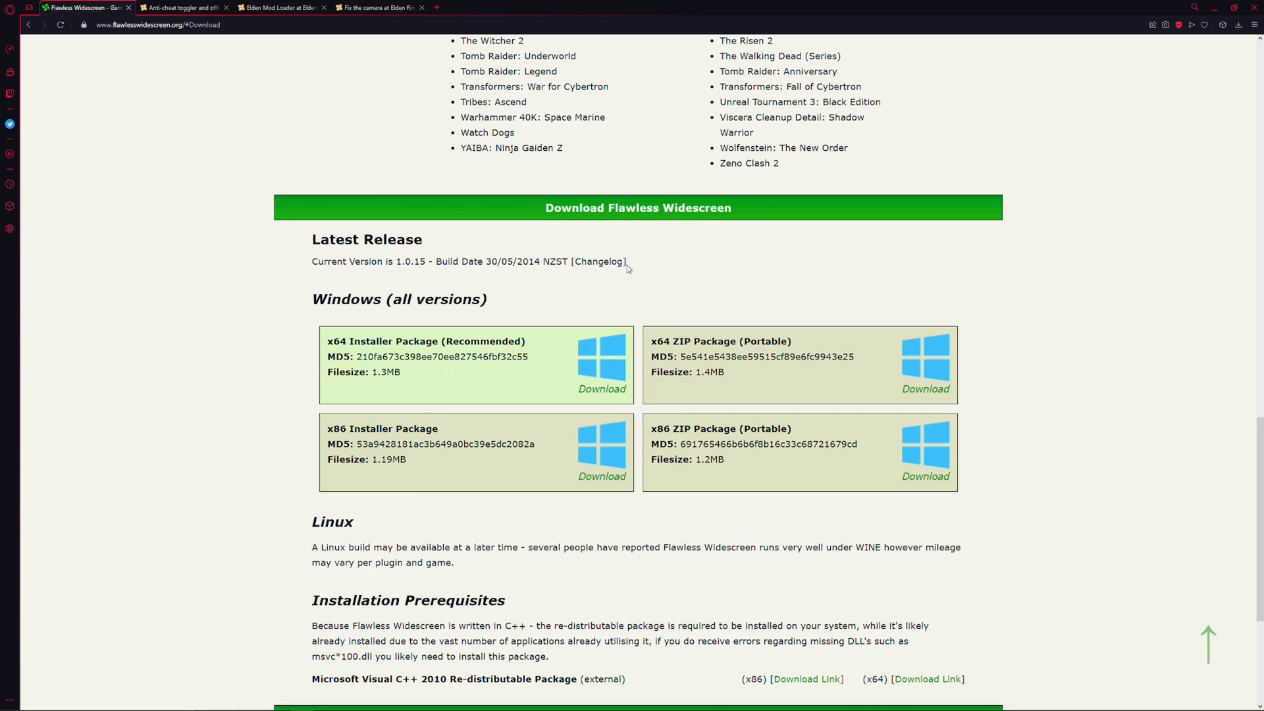
pyautogui.moveTo(601, 388)
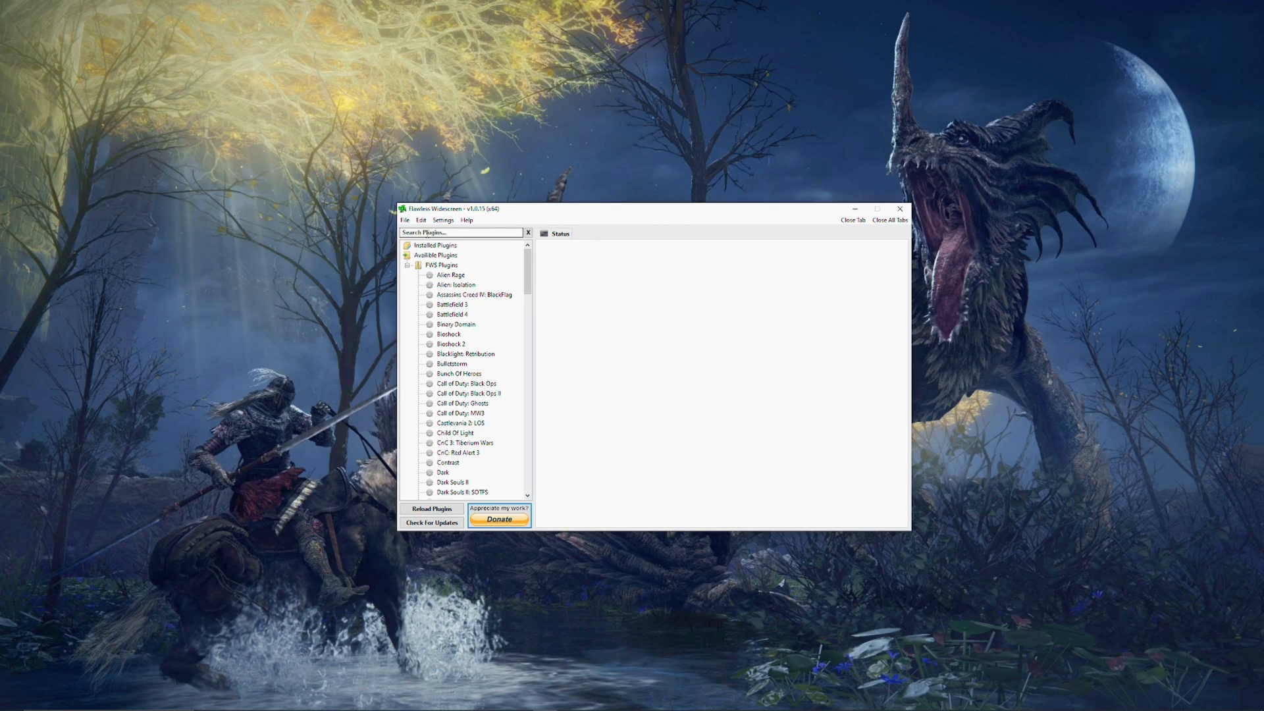
# - Search plugins for 'elden' and install the Elden Ring plugin from FWS Plugins
pyautogui.write('d')
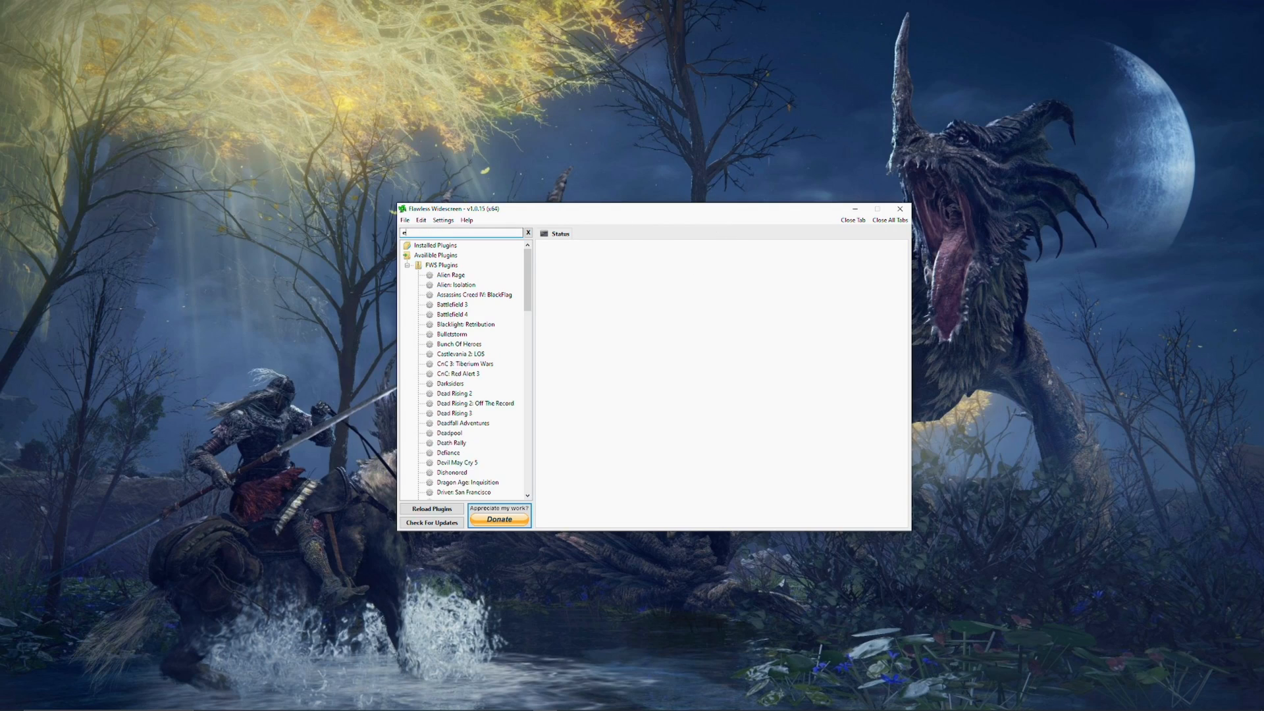
pyautogui.write('elden')
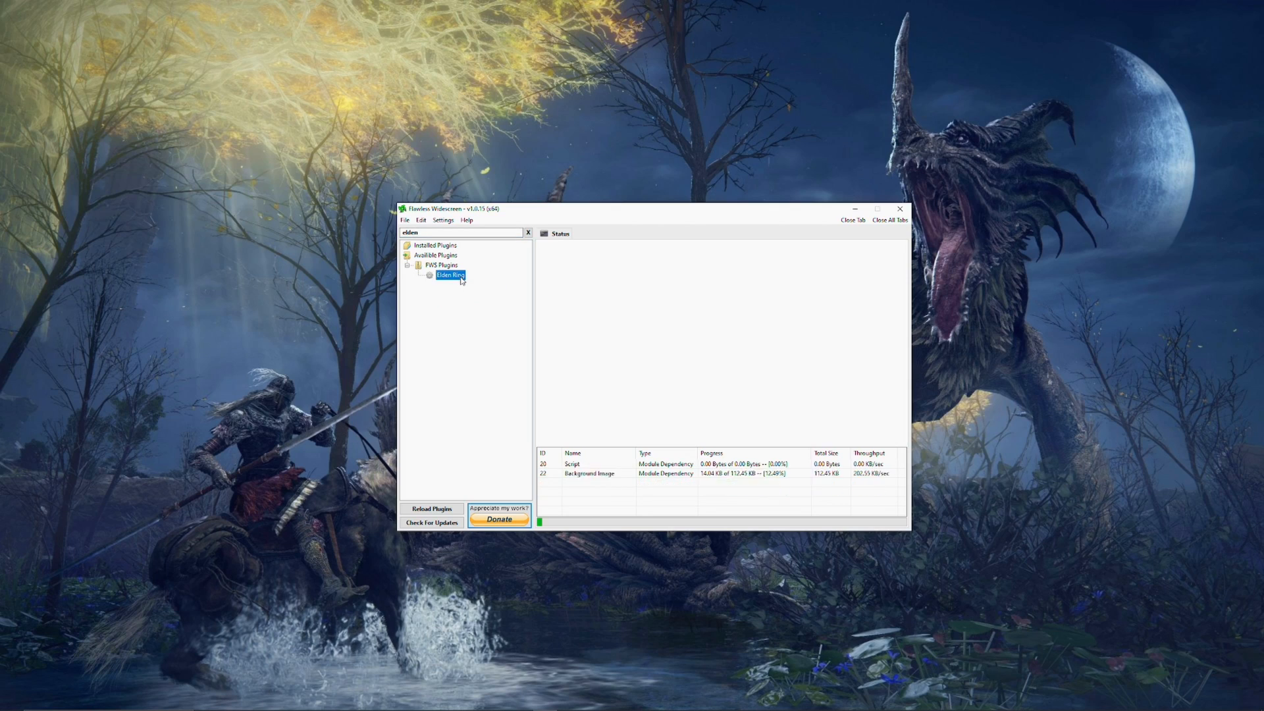
pyautogui.doubleClick(450, 275)
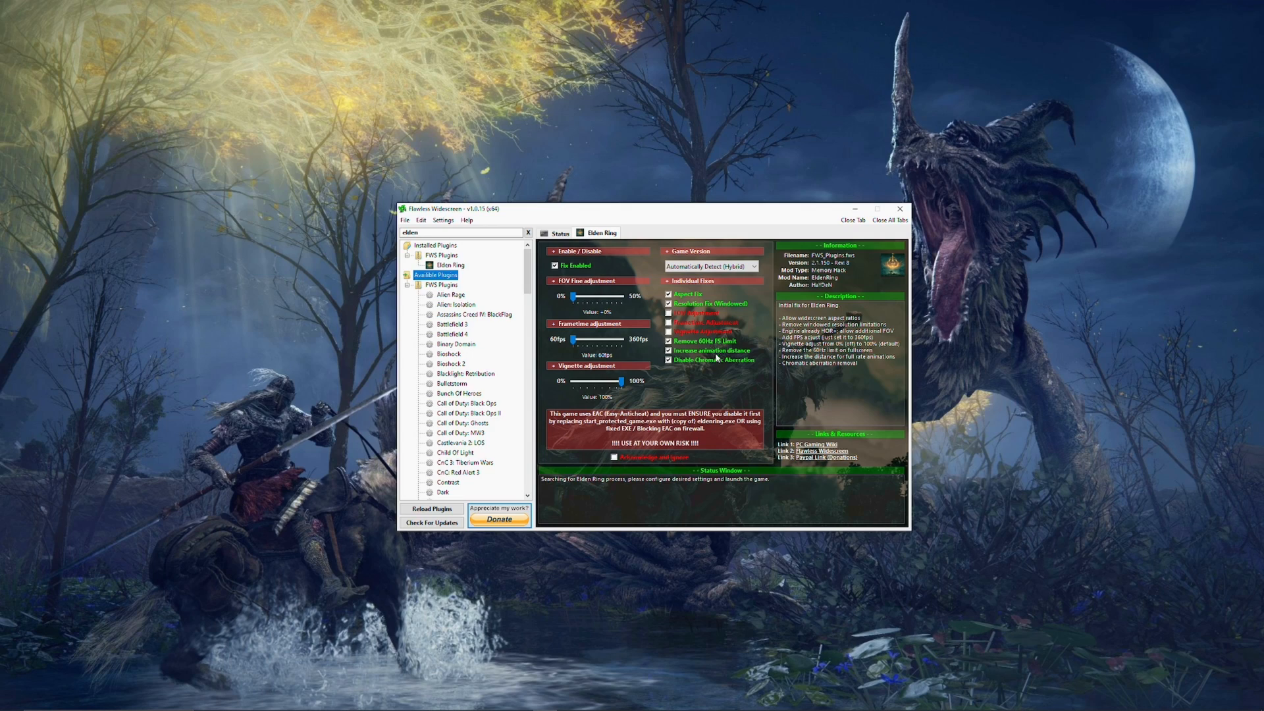
# - Enable all individual Elden Ring fixes, widen the FOV and raise the framerate cap to 121 fps
pyautogui.click(669, 313)
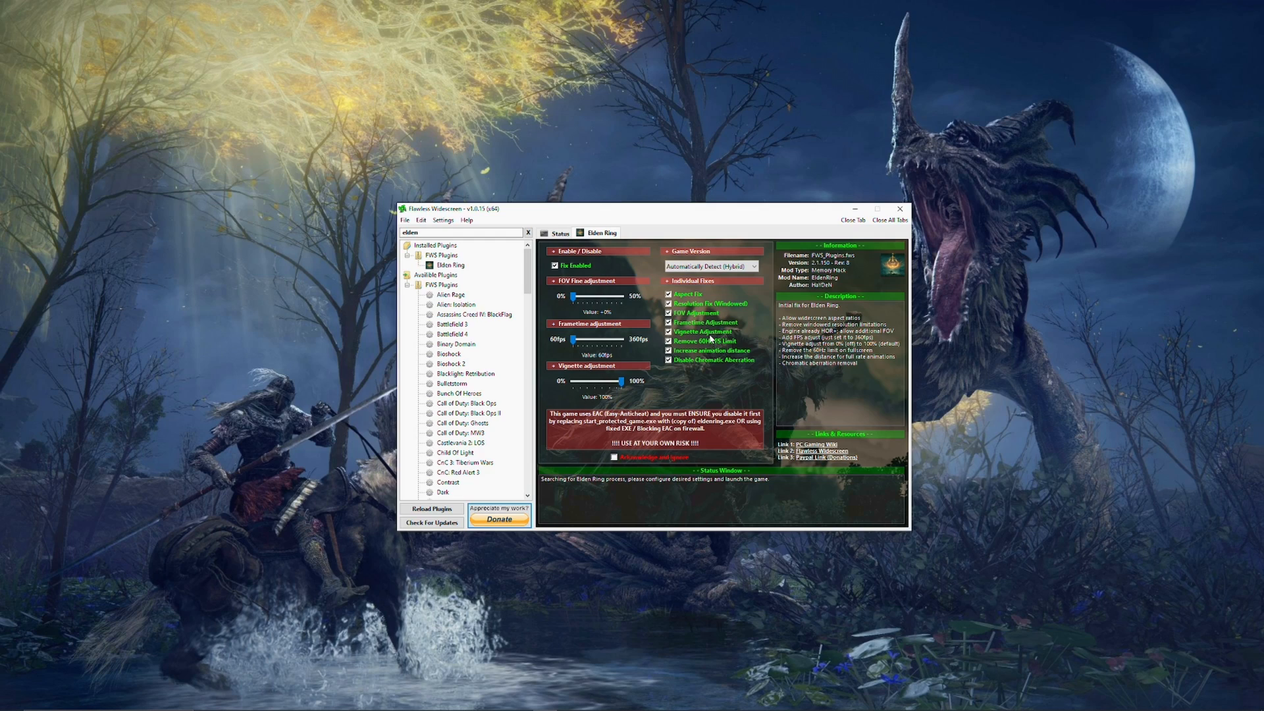
pyautogui.moveTo(644, 322)
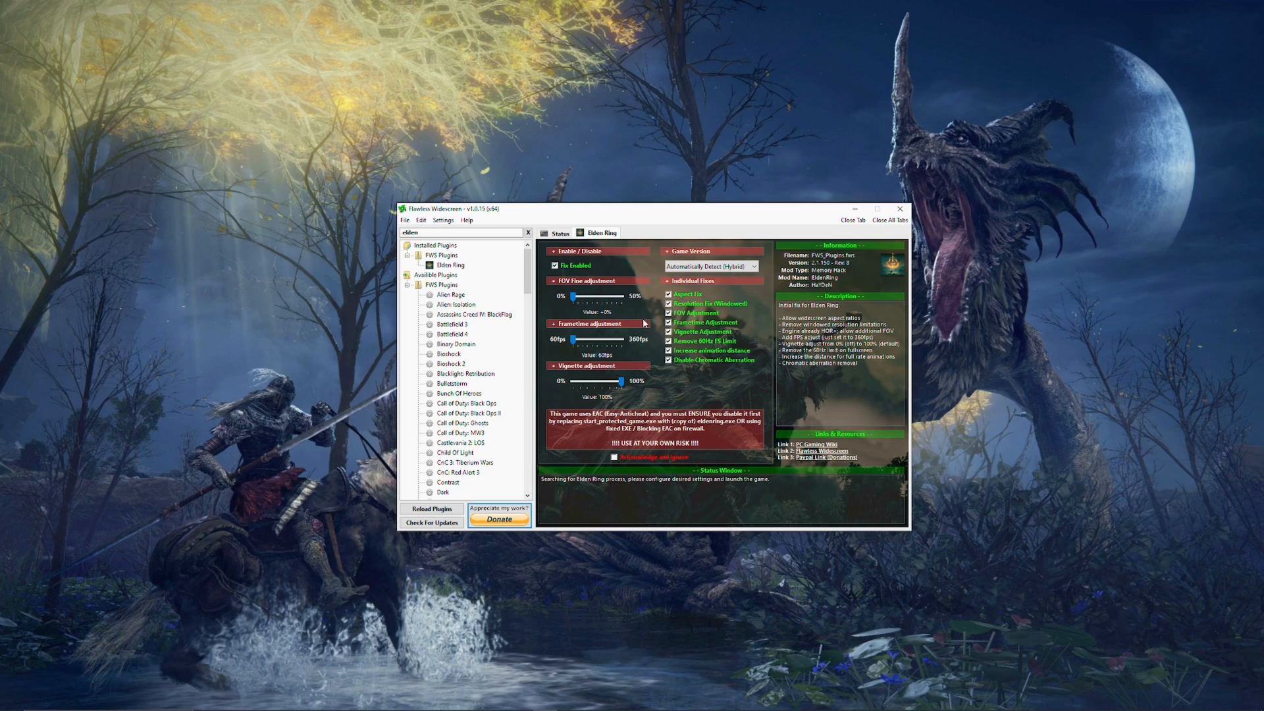
pyautogui.moveTo(574, 297); pyautogui.dragTo(620, 296)
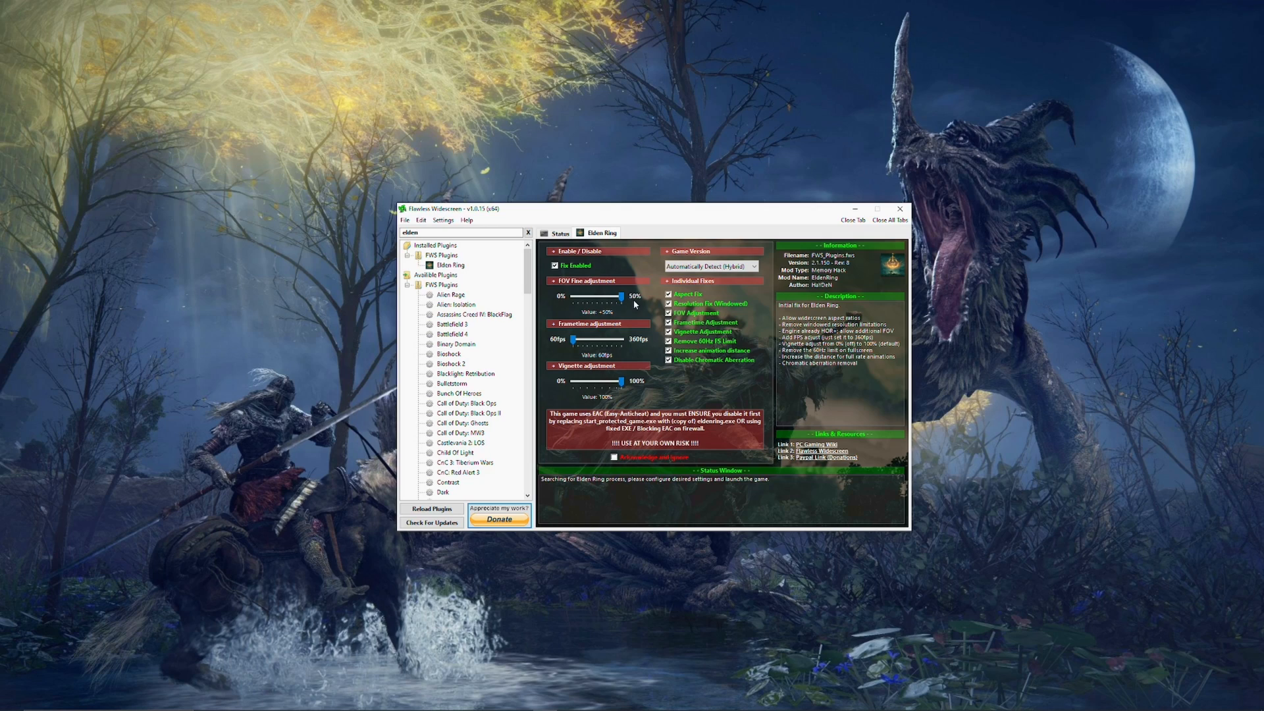
pyautogui.moveTo(570, 340); pyautogui.dragTo(586, 340)
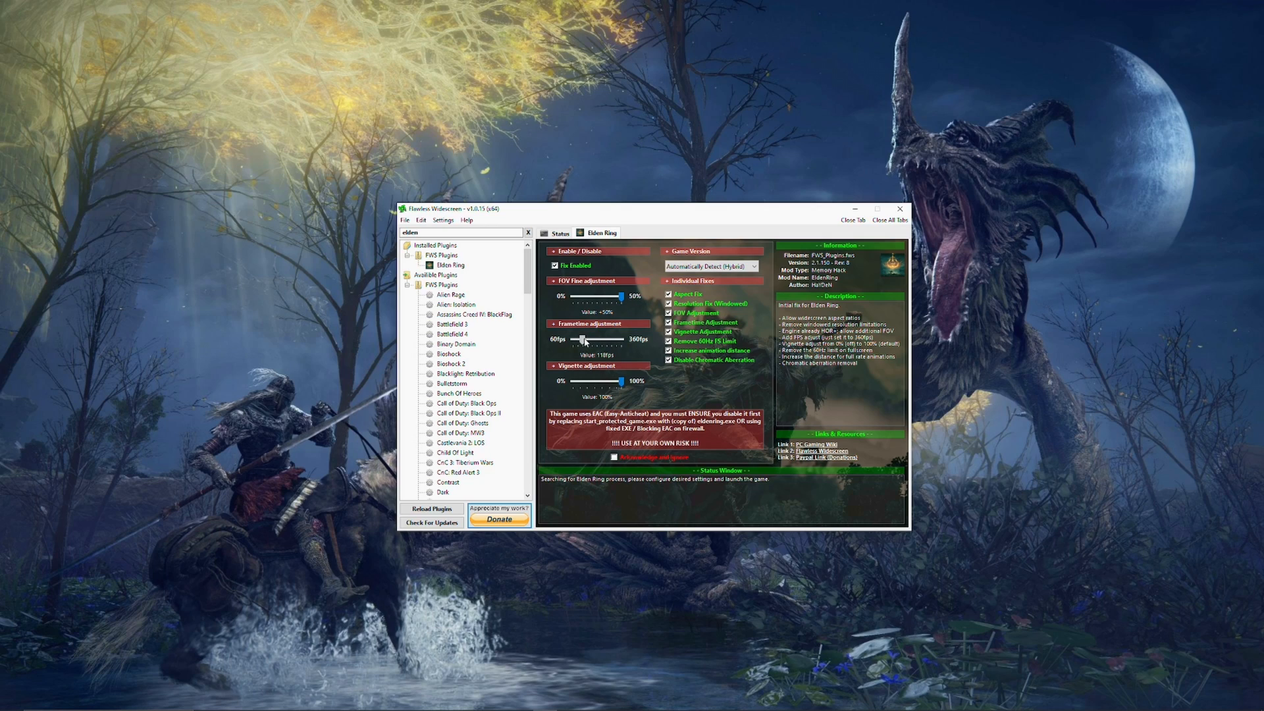
pyautogui.moveTo(580, 338); pyautogui.dragTo(584, 339)
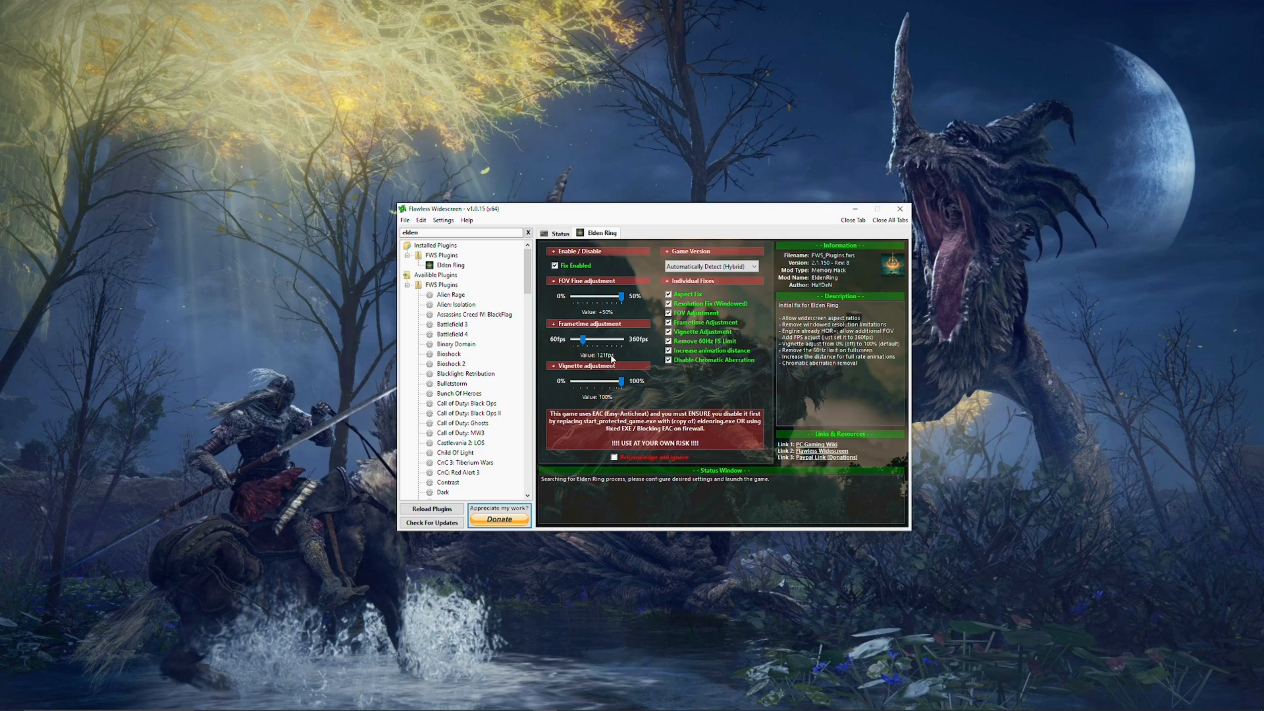
pyautogui.moveTo(612, 361)
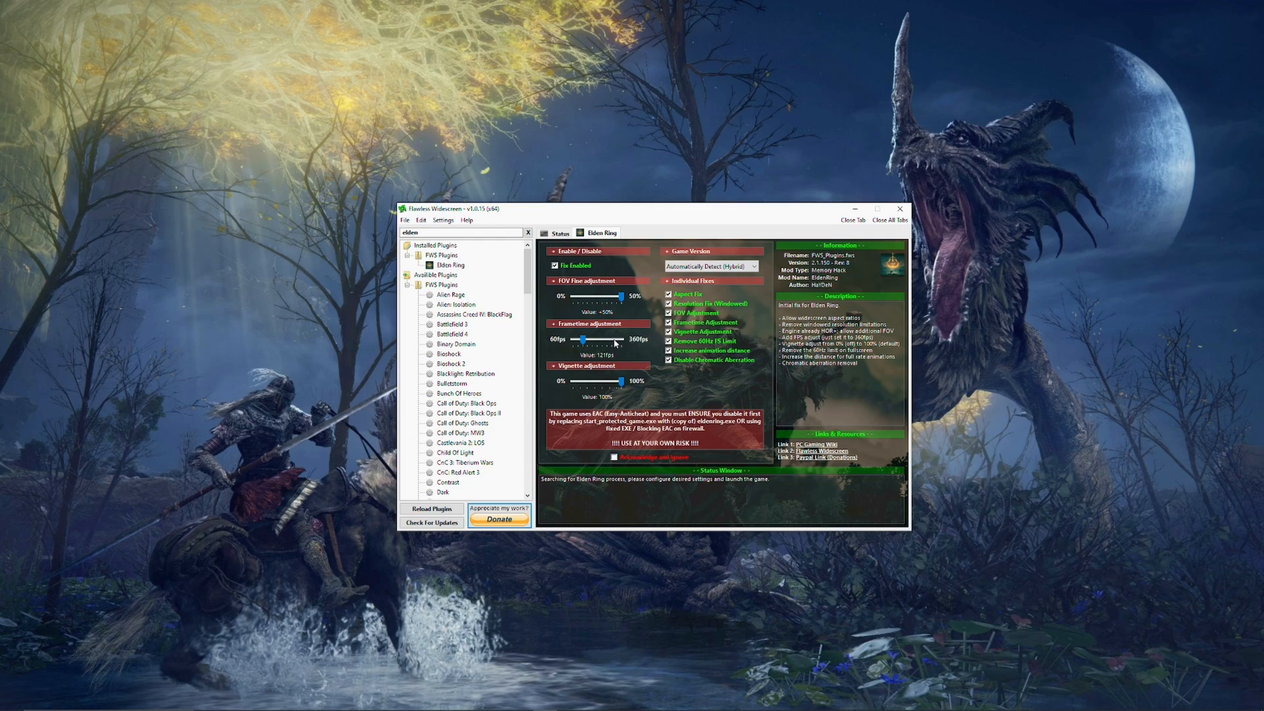
pyautogui.moveTo(613, 360)
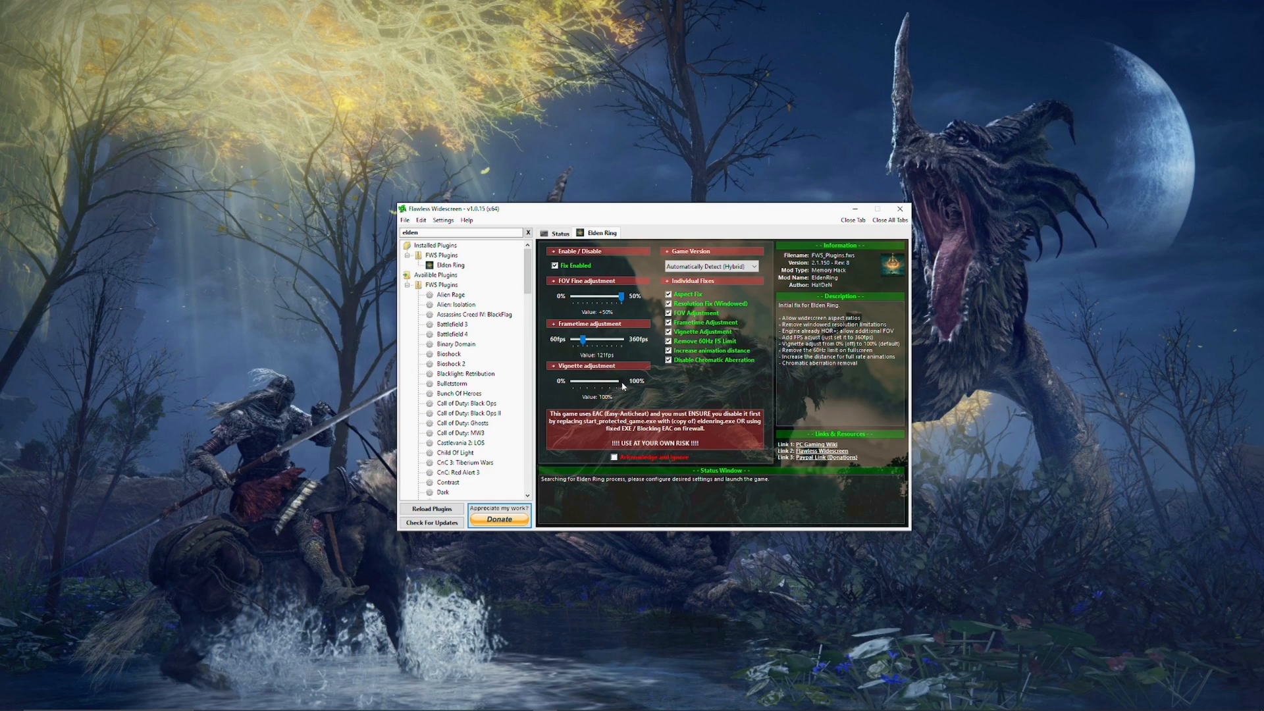
# - Remove the vignette entirely and acknowledge the anti-cheat risk warning
pyautogui.moveTo(624, 382); pyautogui.dragTo(561, 382)
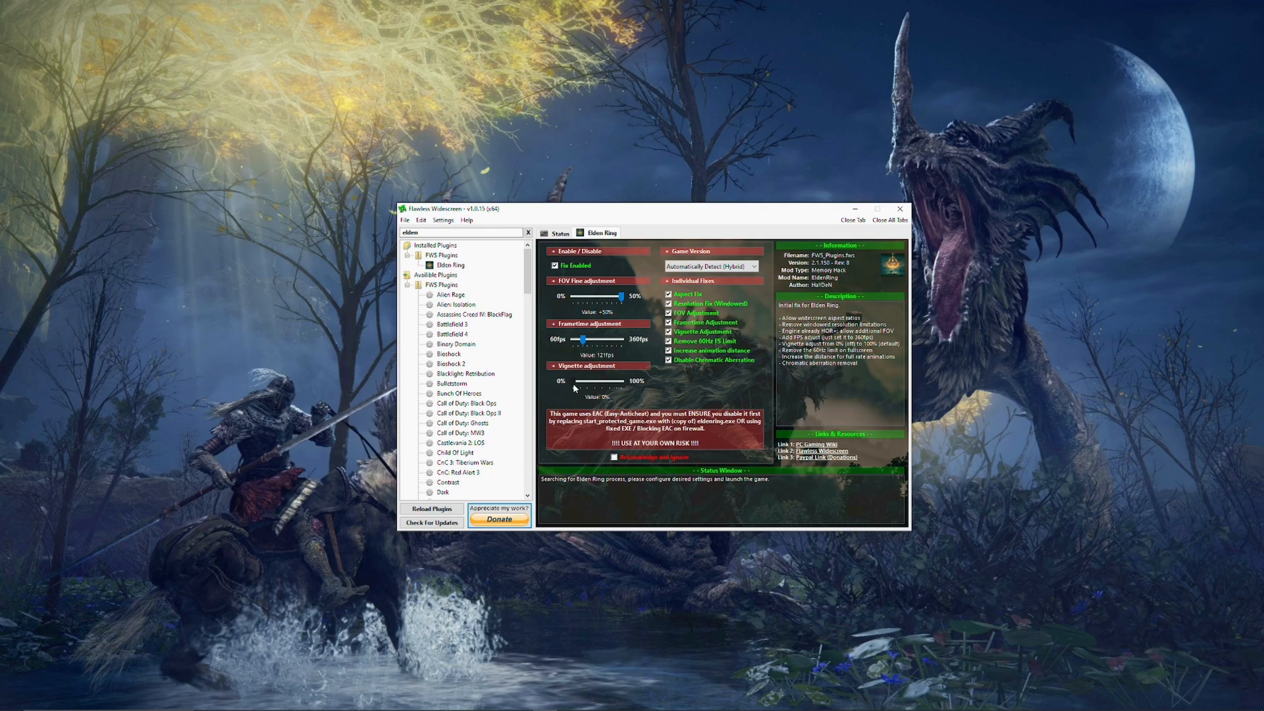
pyautogui.click(614, 457)
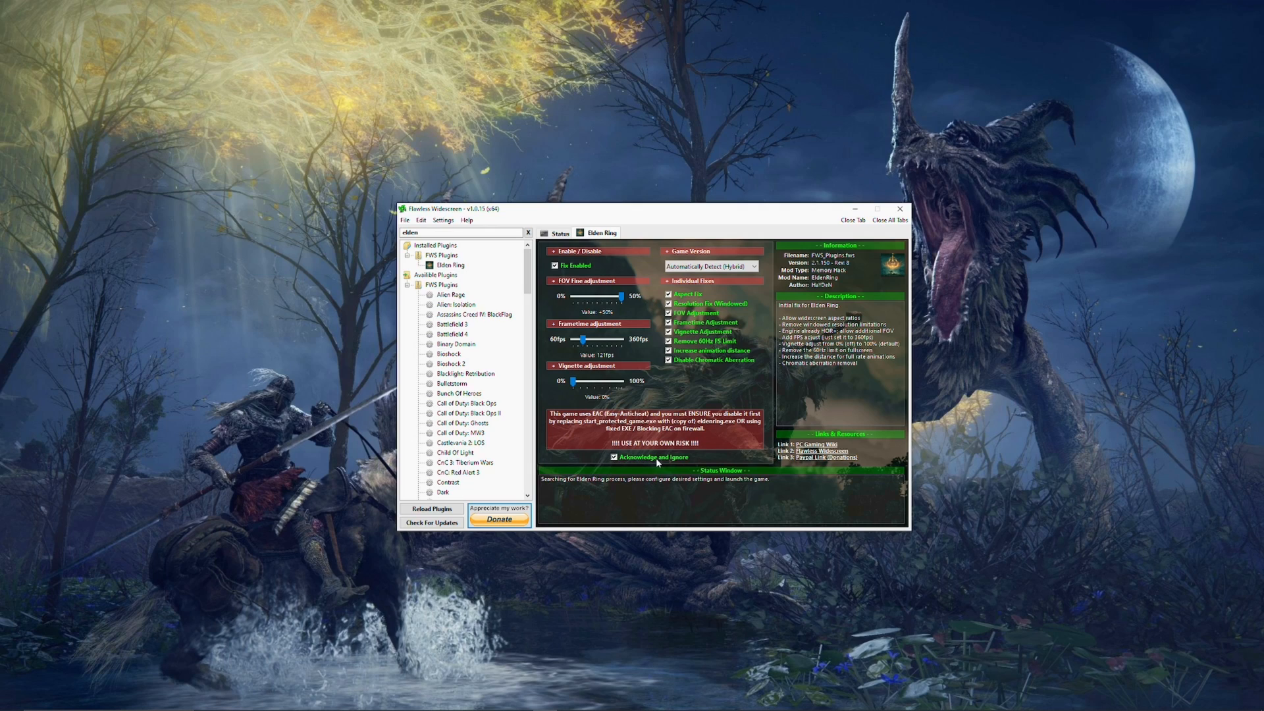
pyautogui.moveTo(679, 440)
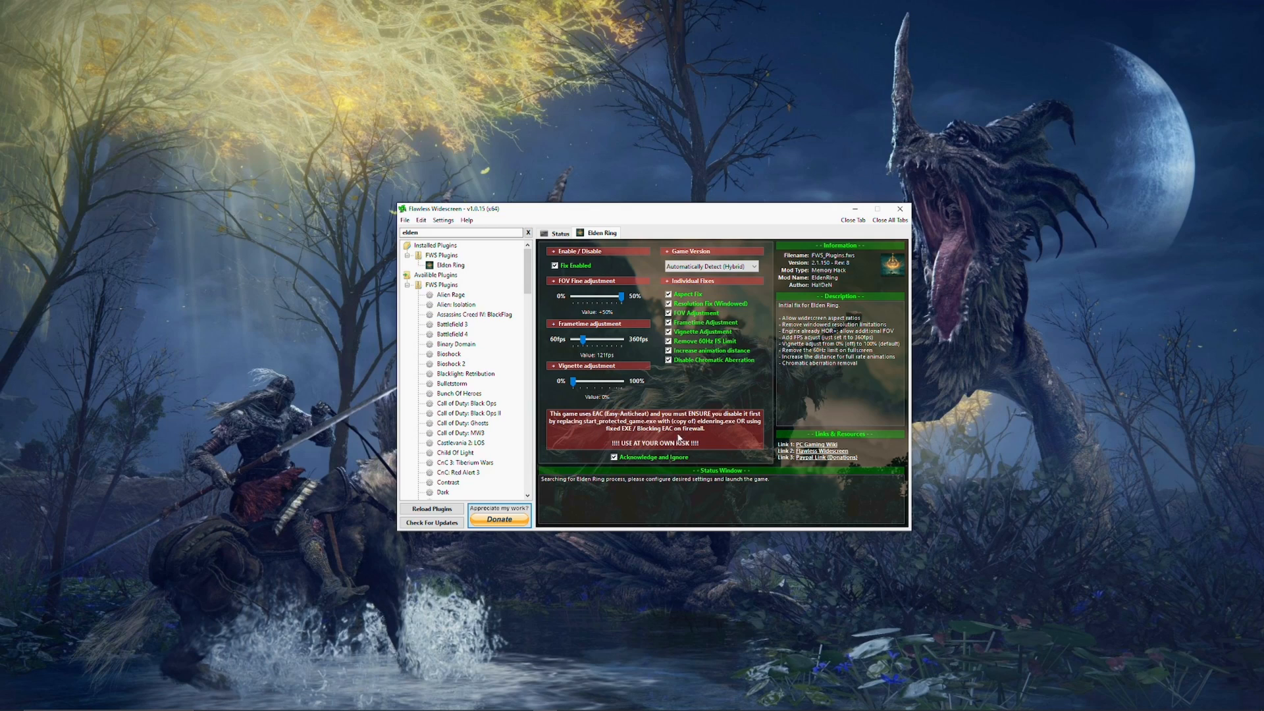
pyautogui.moveTo(680, 437)
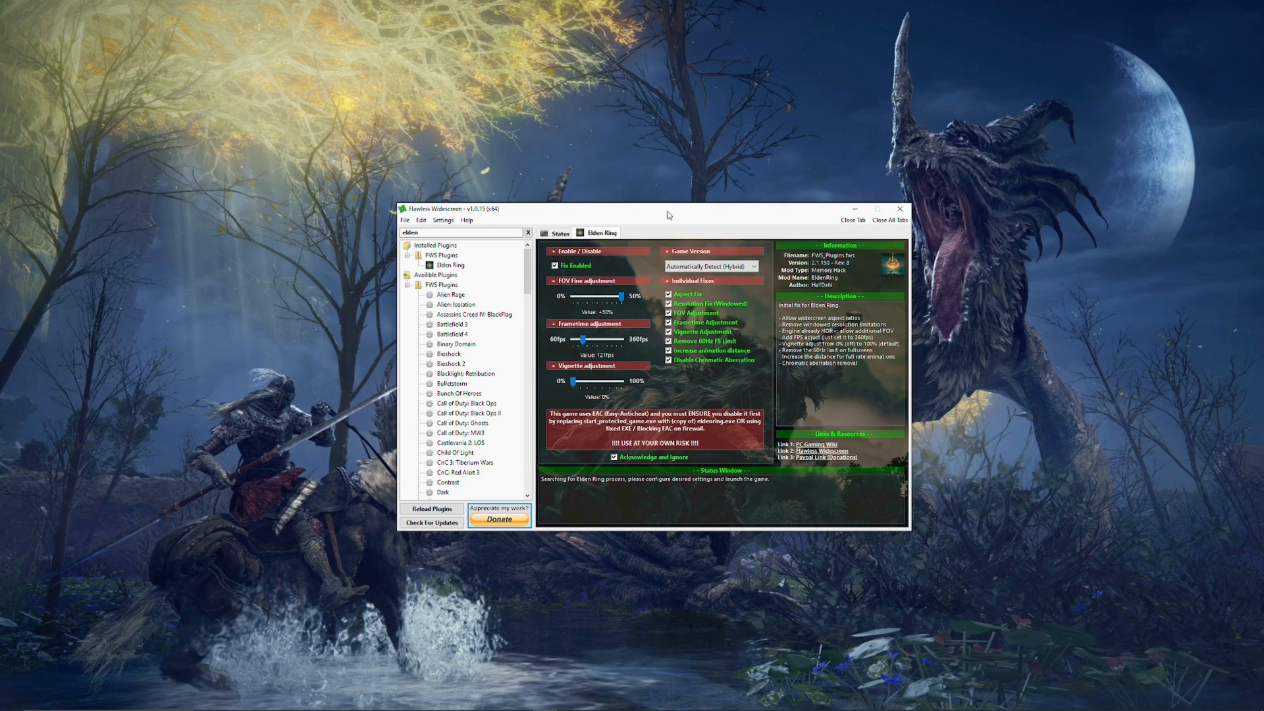
pyautogui.moveTo(665, 214)
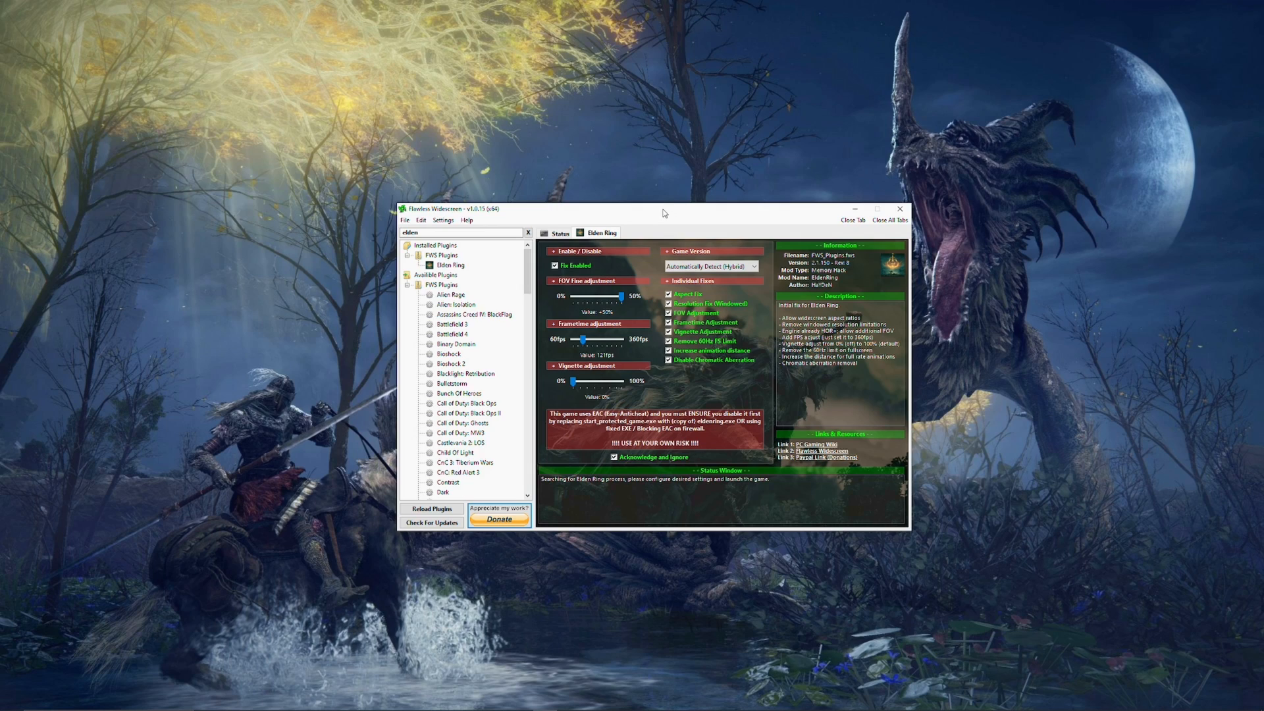
pyautogui.moveTo(555, 308)
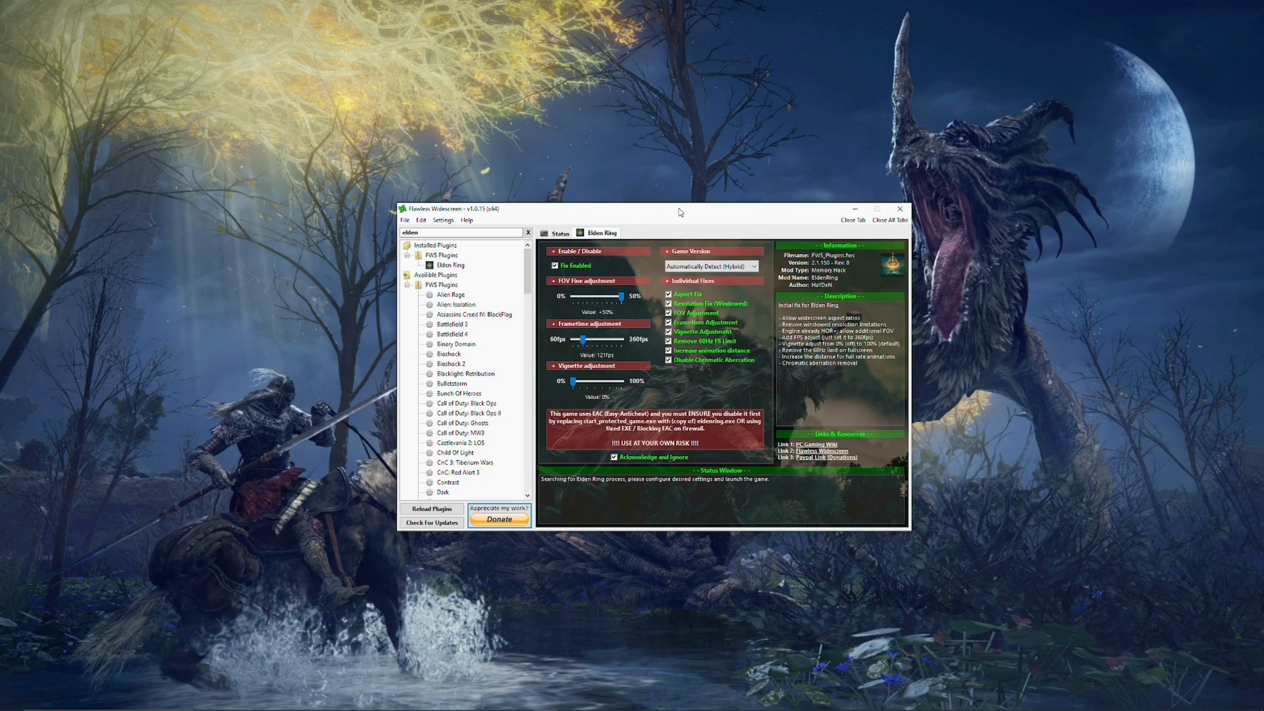
pyautogui.moveTo(598, 403)
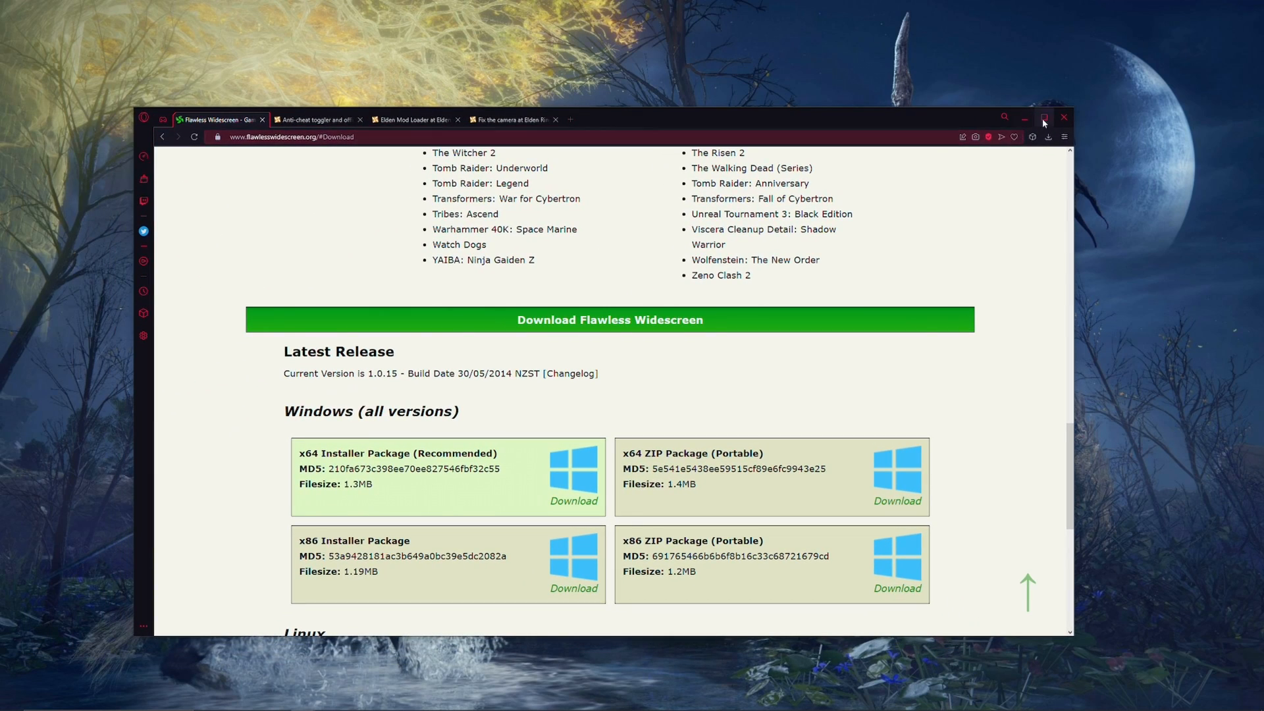
# - Maximize Opera and show the Anti-cheat toggler mod's Files section on Nexus Mods
pyautogui.click(1043, 117)
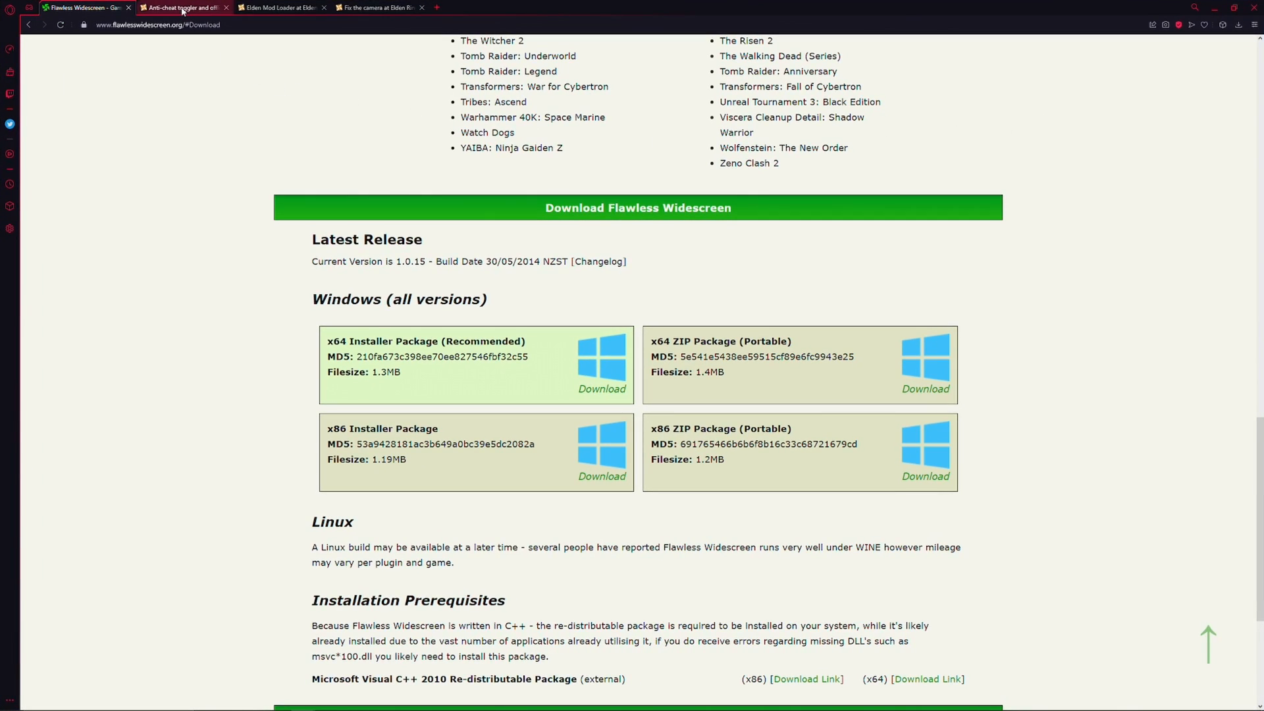
pyautogui.click(182, 8)
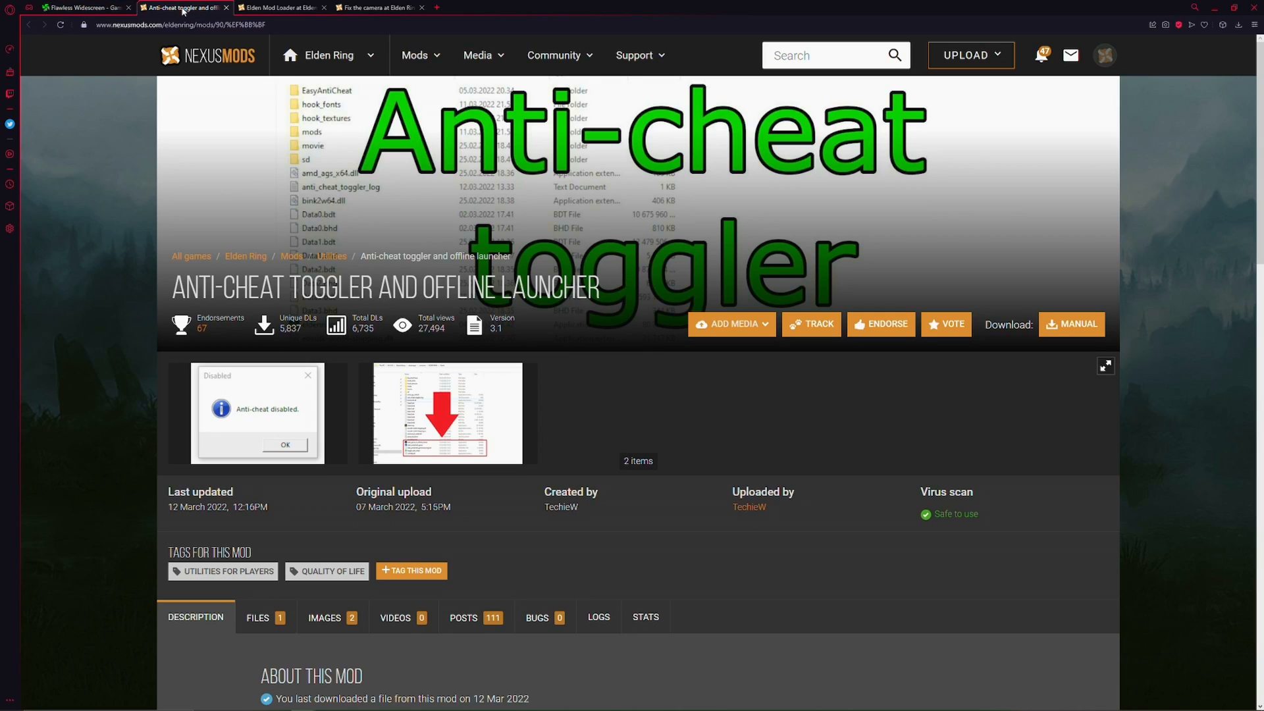
pyautogui.moveTo(667, 425)
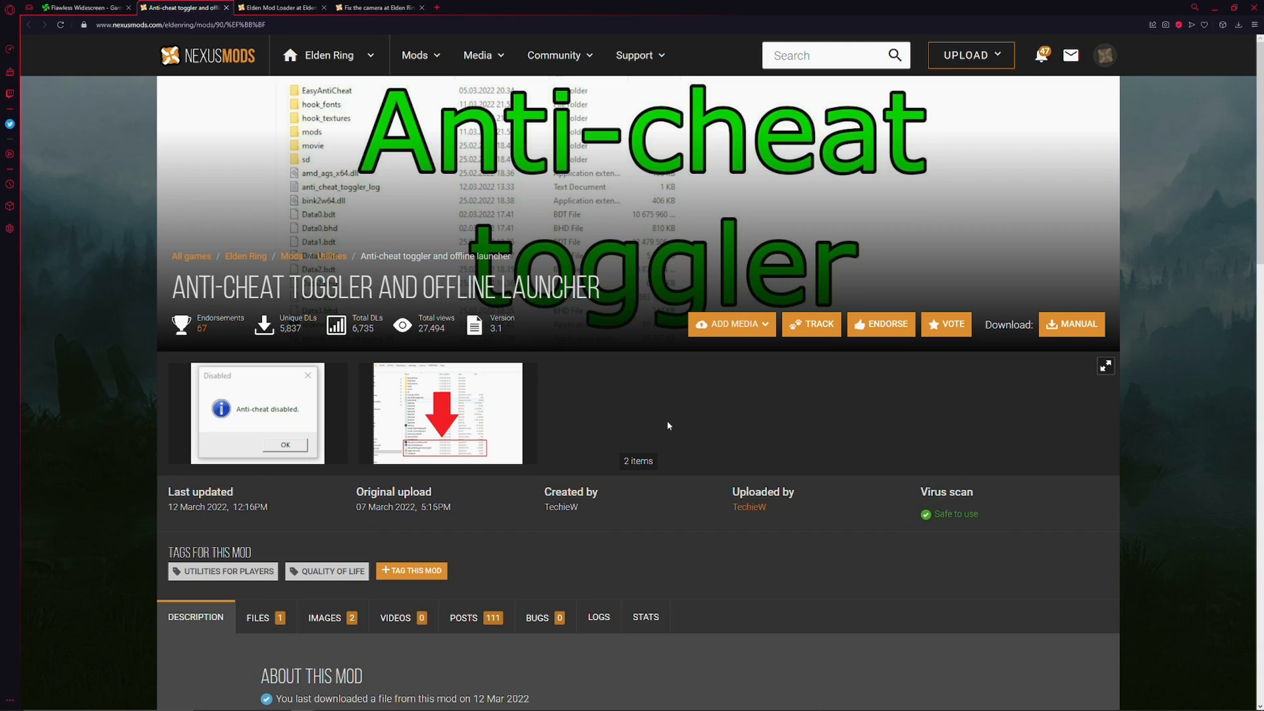
pyautogui.moveTo(665, 425)
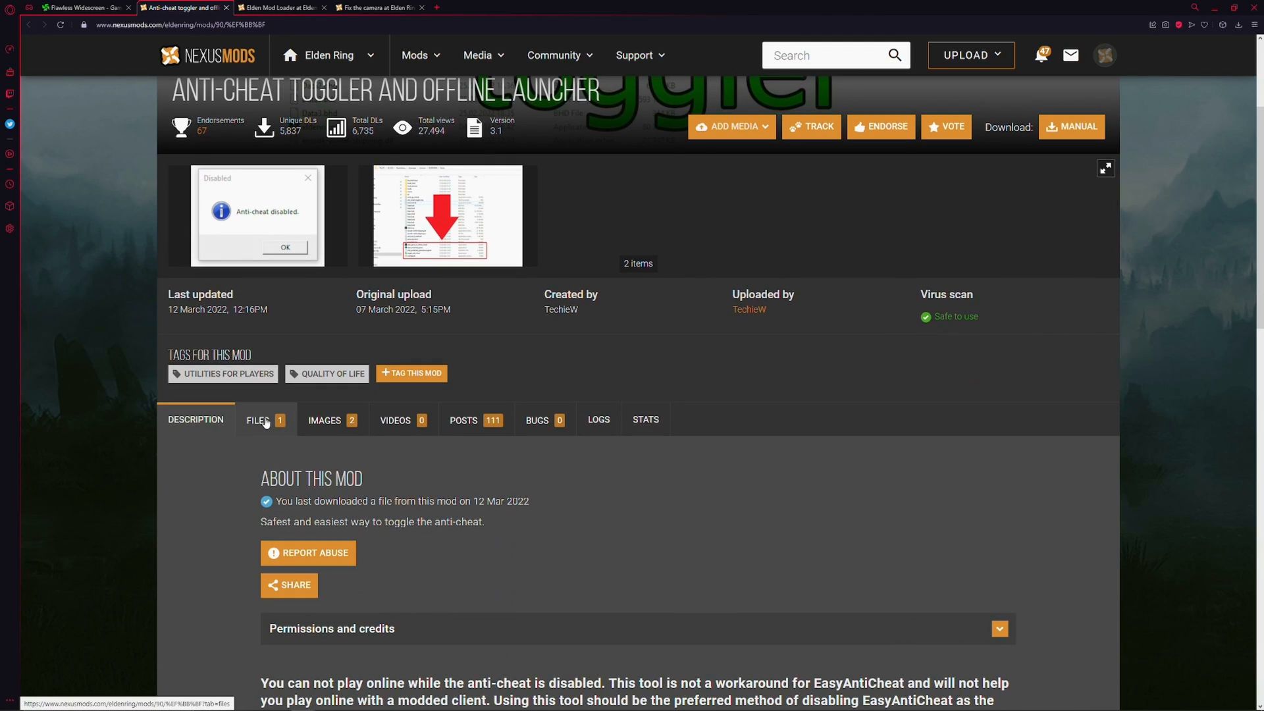
pyautogui.click(258, 419)
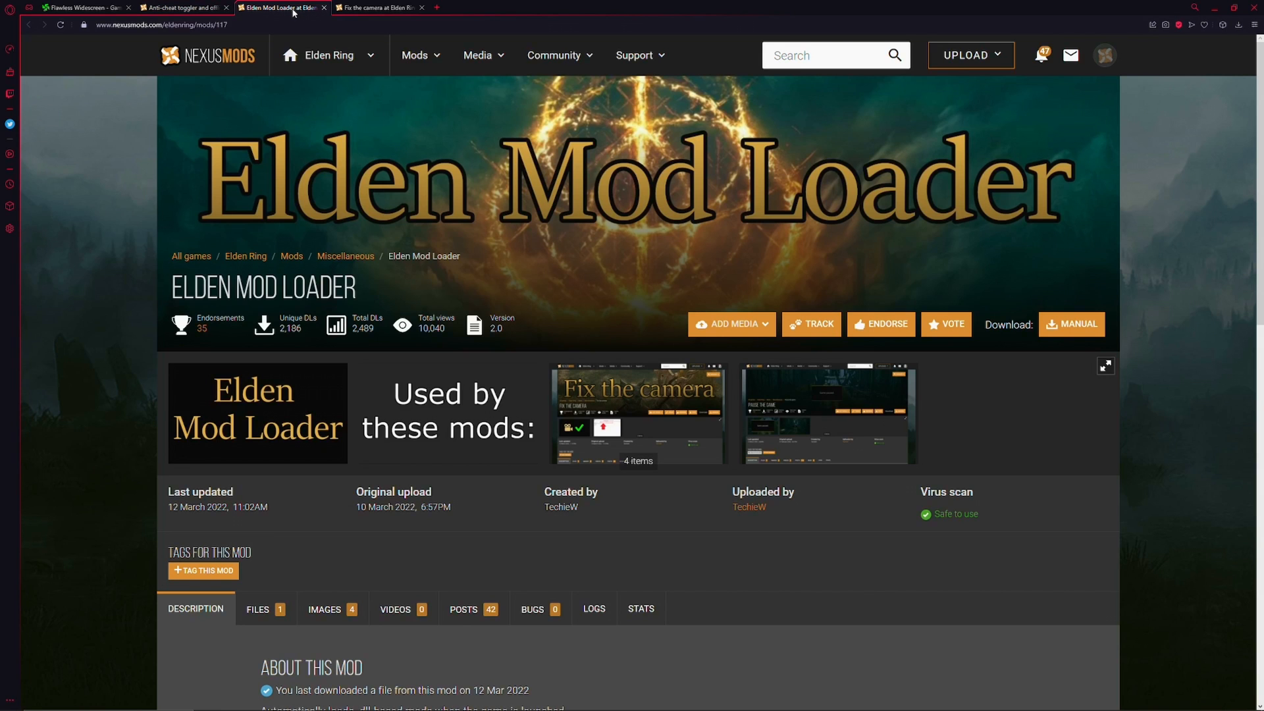
# - Show the Elden Mod Loader's Files section and start the EldenModLoader manual download
pyautogui.scroll(-3)
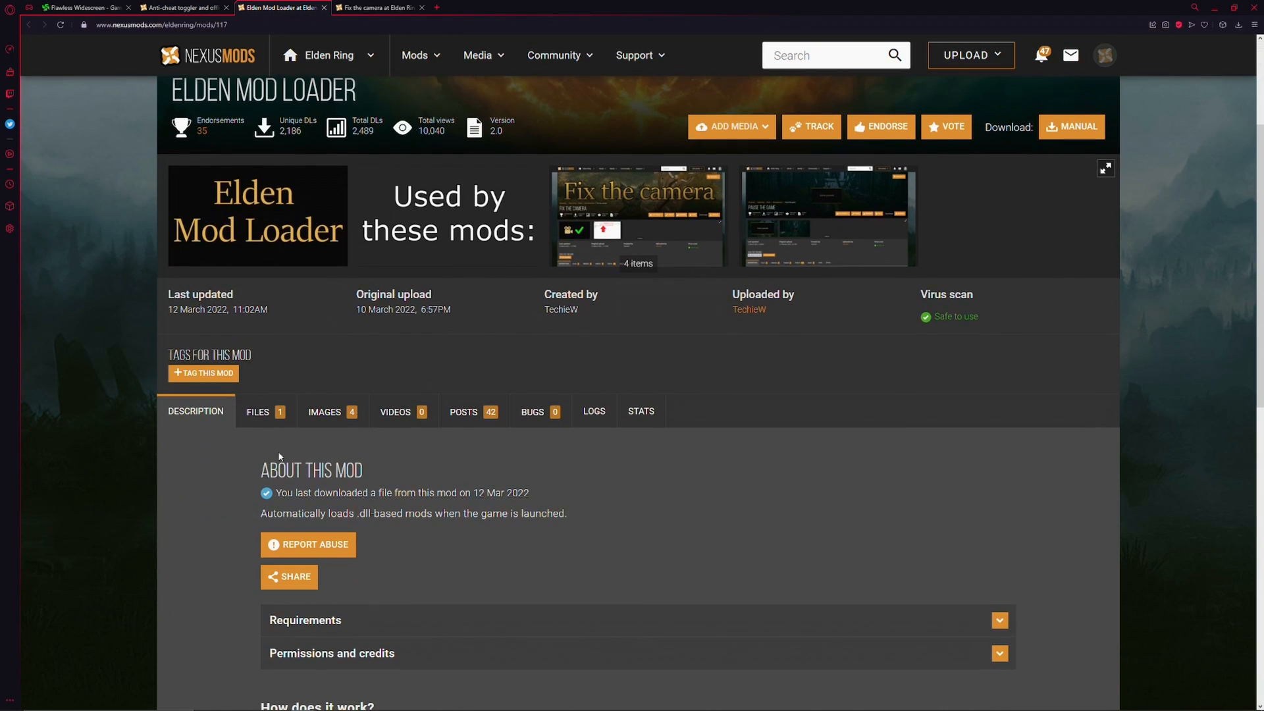
pyautogui.click(258, 413)
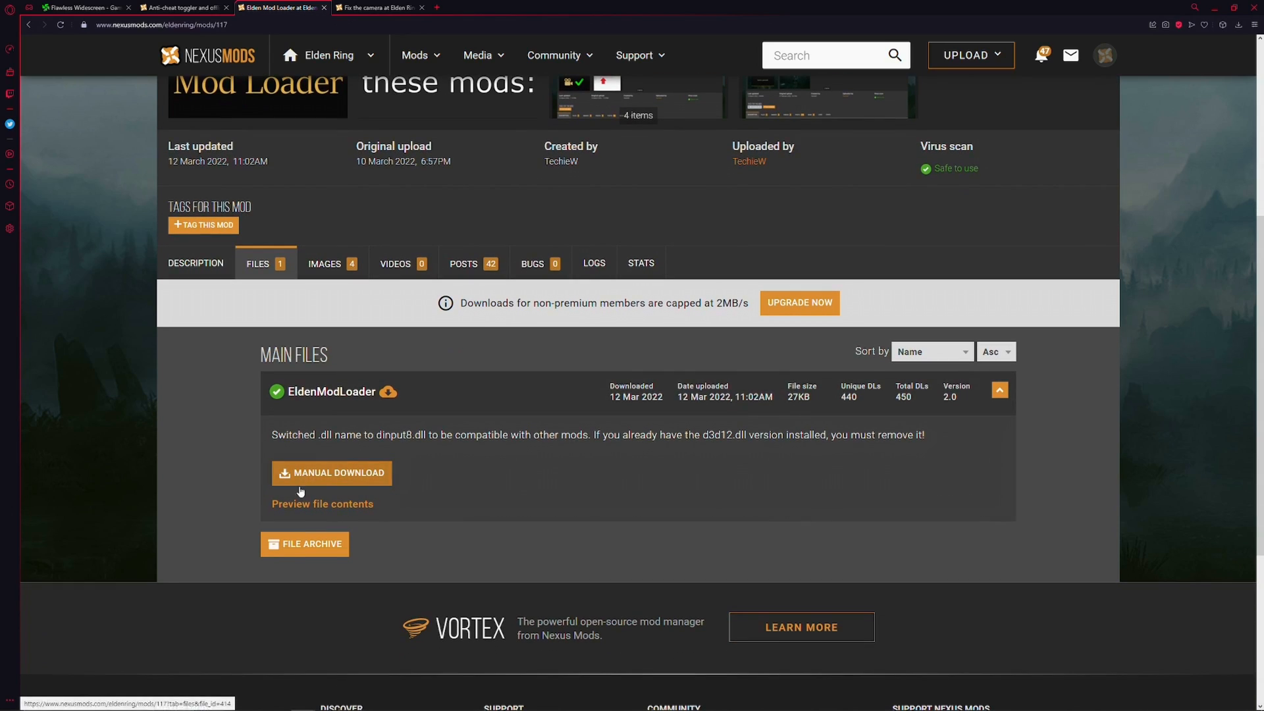
pyautogui.moveTo(317, 476)
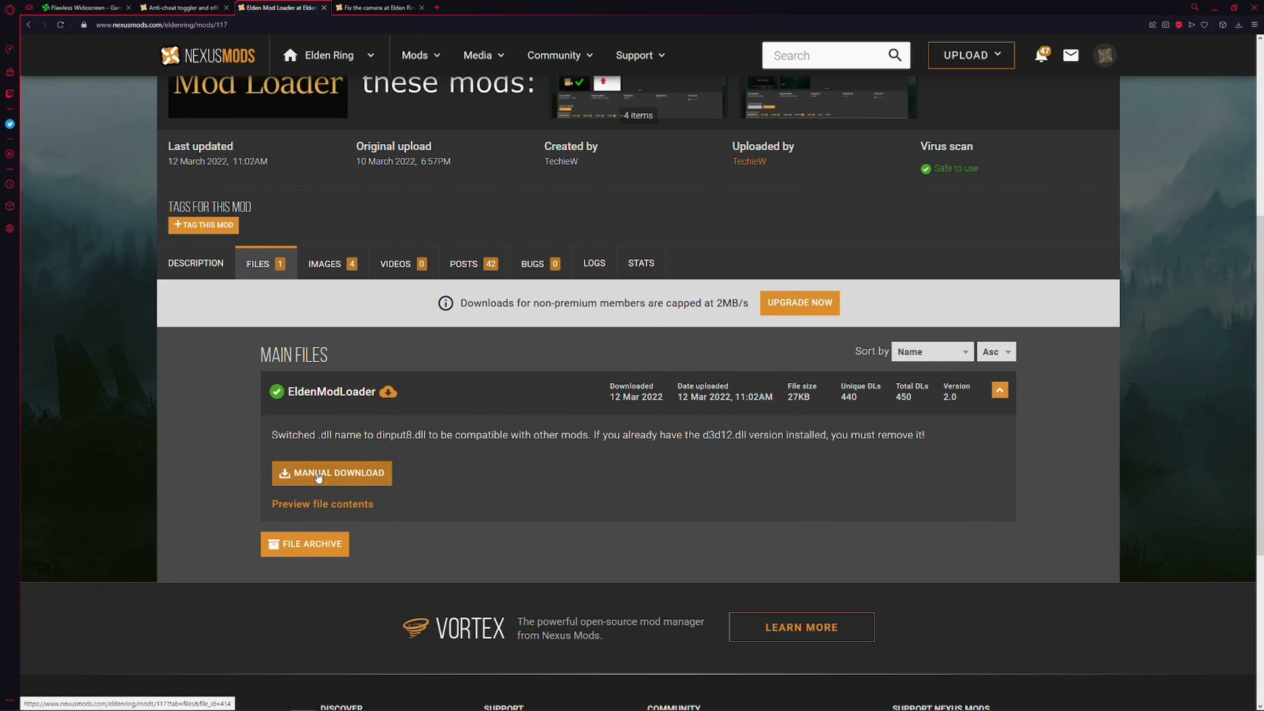
pyautogui.click(380, 8)
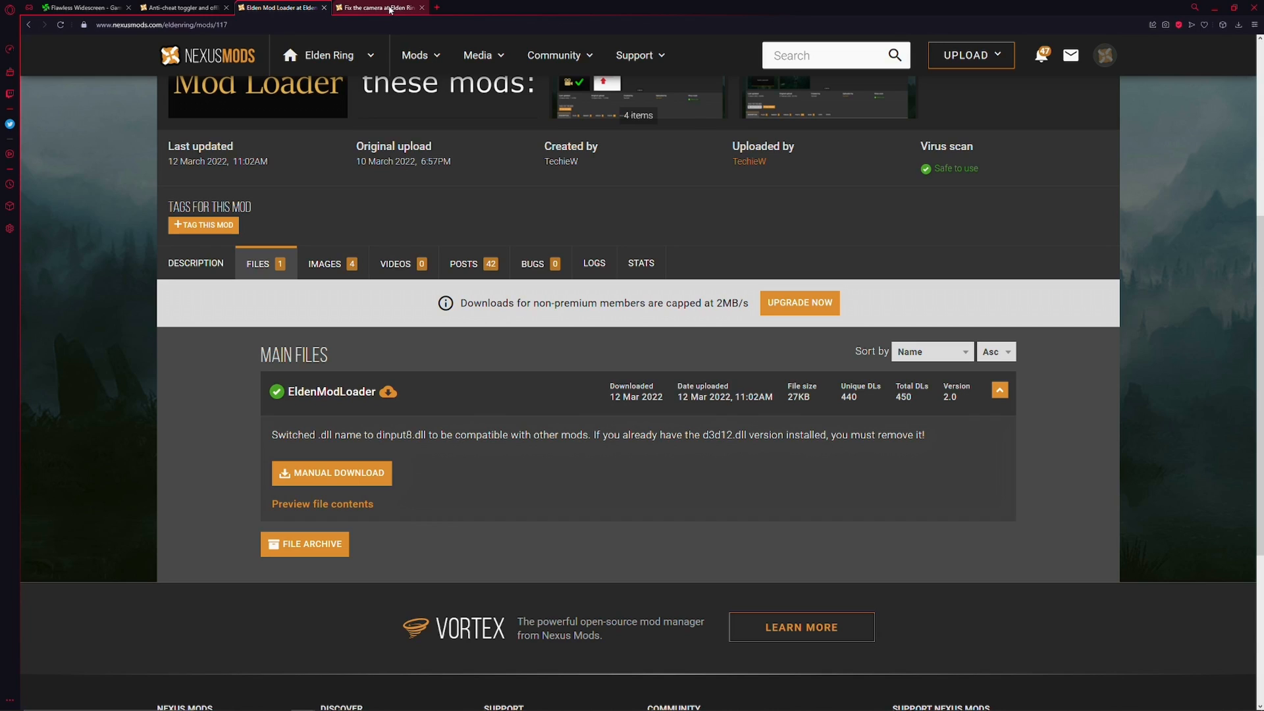
# - Show the Fix the camera mod's Files section with the FixTheCamera download
pyautogui.click(379, 8)
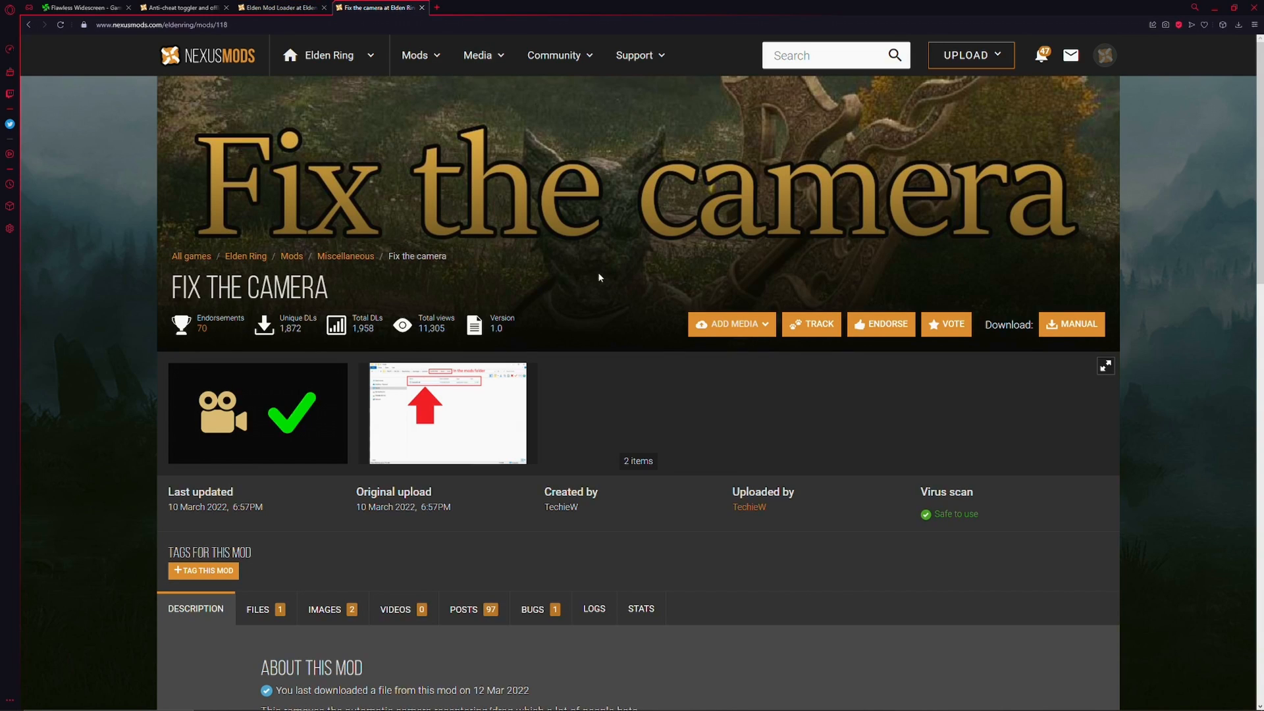
pyautogui.scroll(-3)
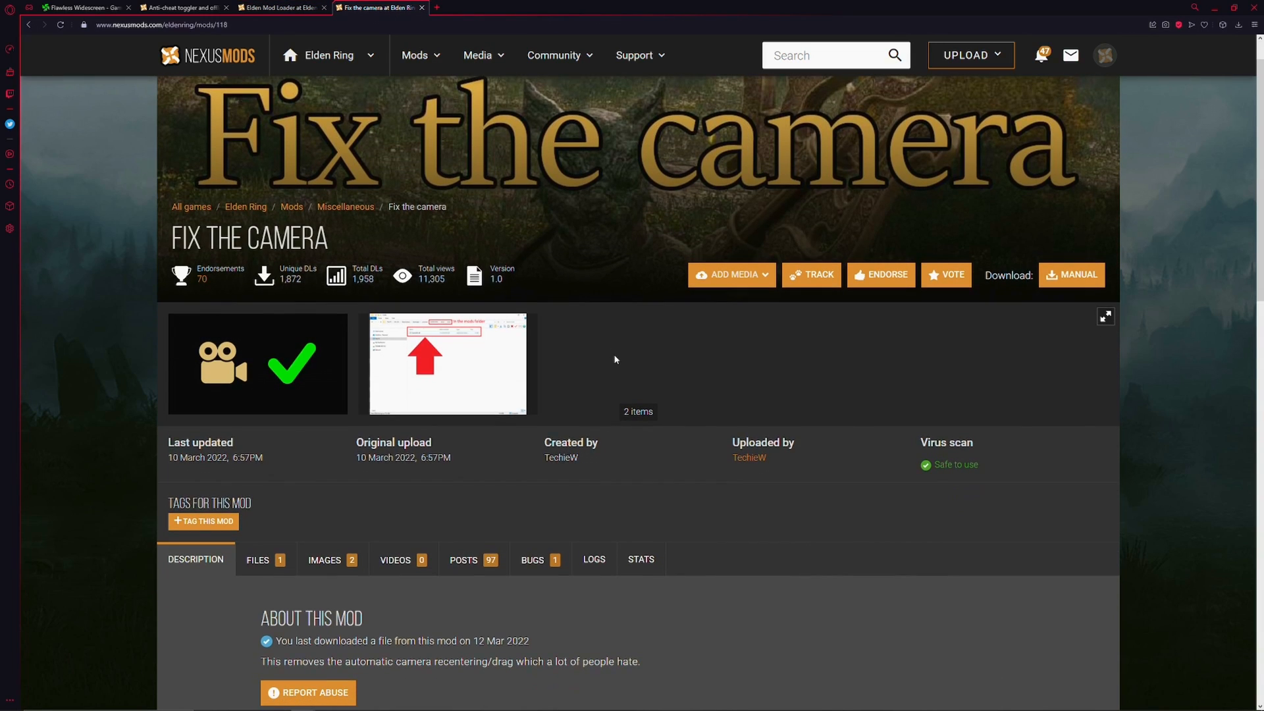
pyautogui.scroll(-3)
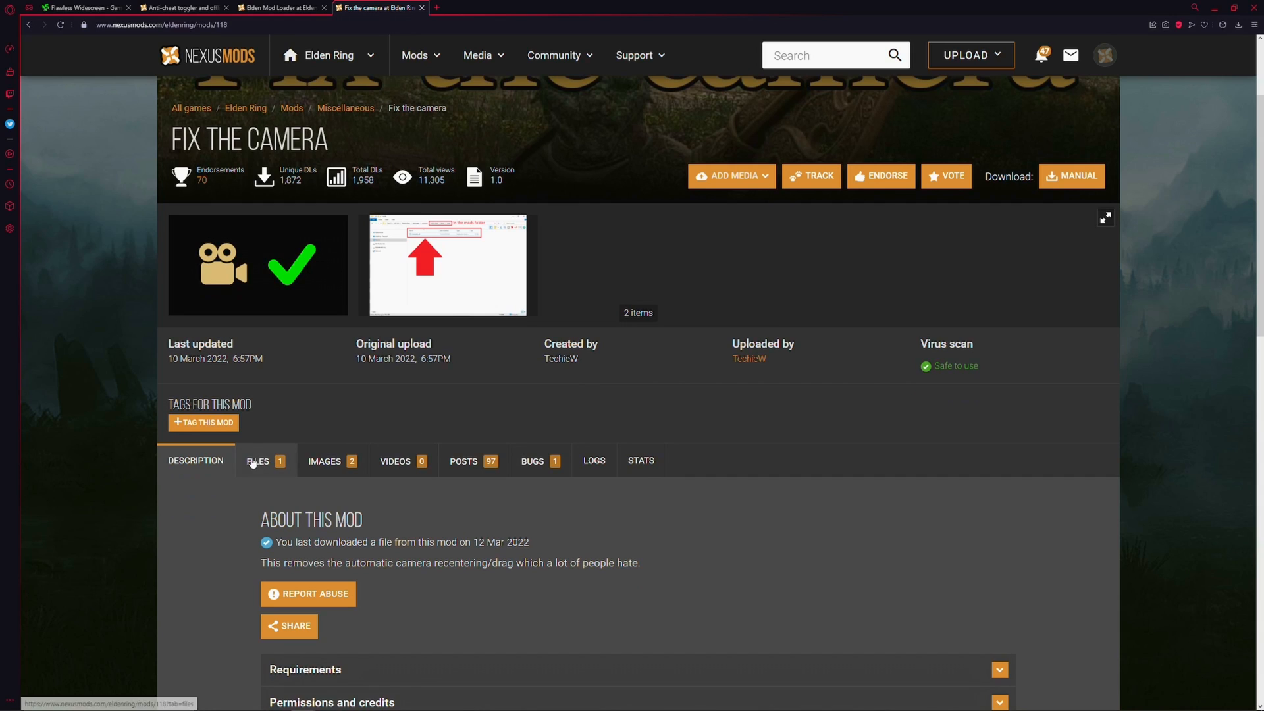
pyautogui.click(258, 461)
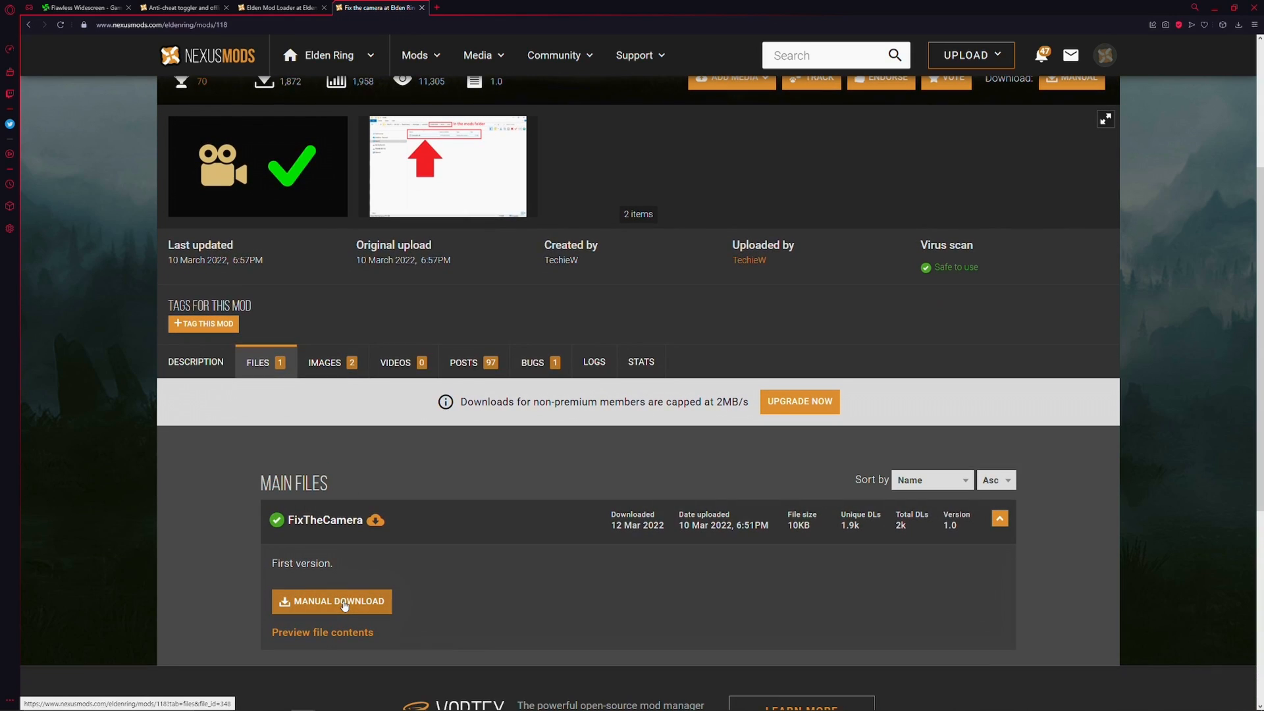
pyautogui.moveTo(713, 197)
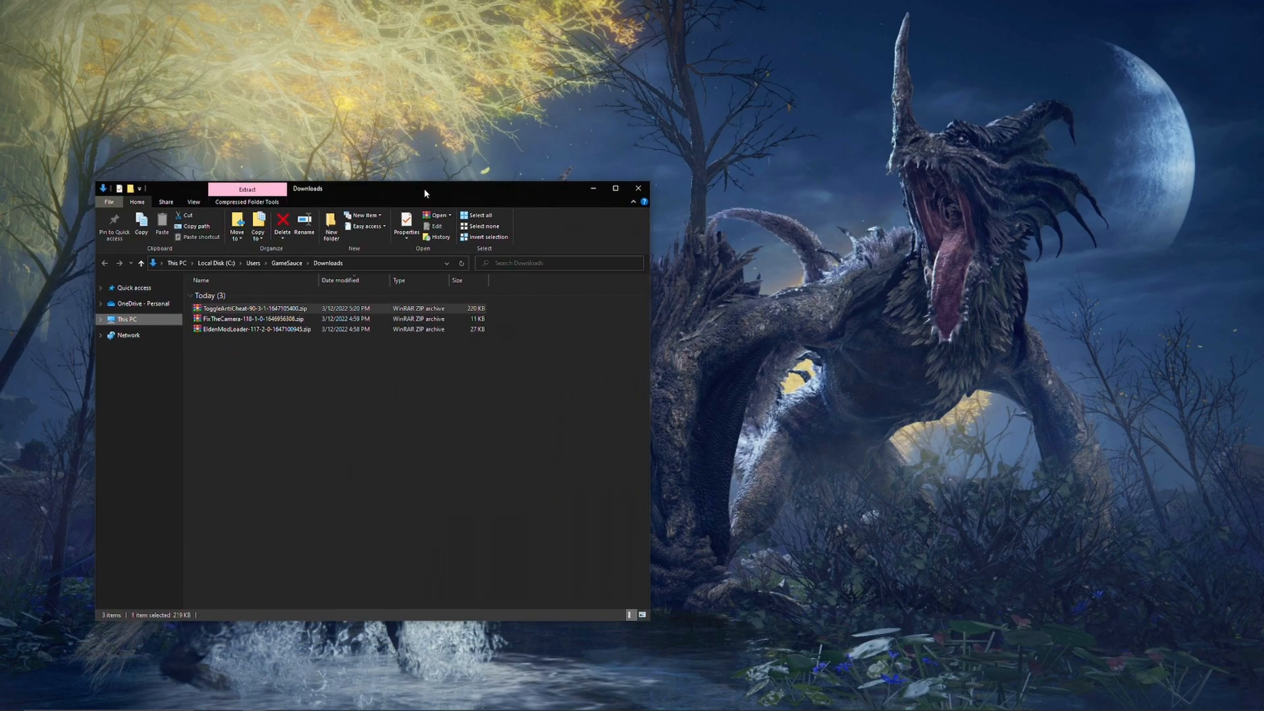
# - Open a second Explorer window beside Downloads and browse C: > Program Files (x86) > Steam > steamapps > common > ELDEN RING
pyautogui.moveTo(403, 188); pyautogui.dragTo(369, 170)
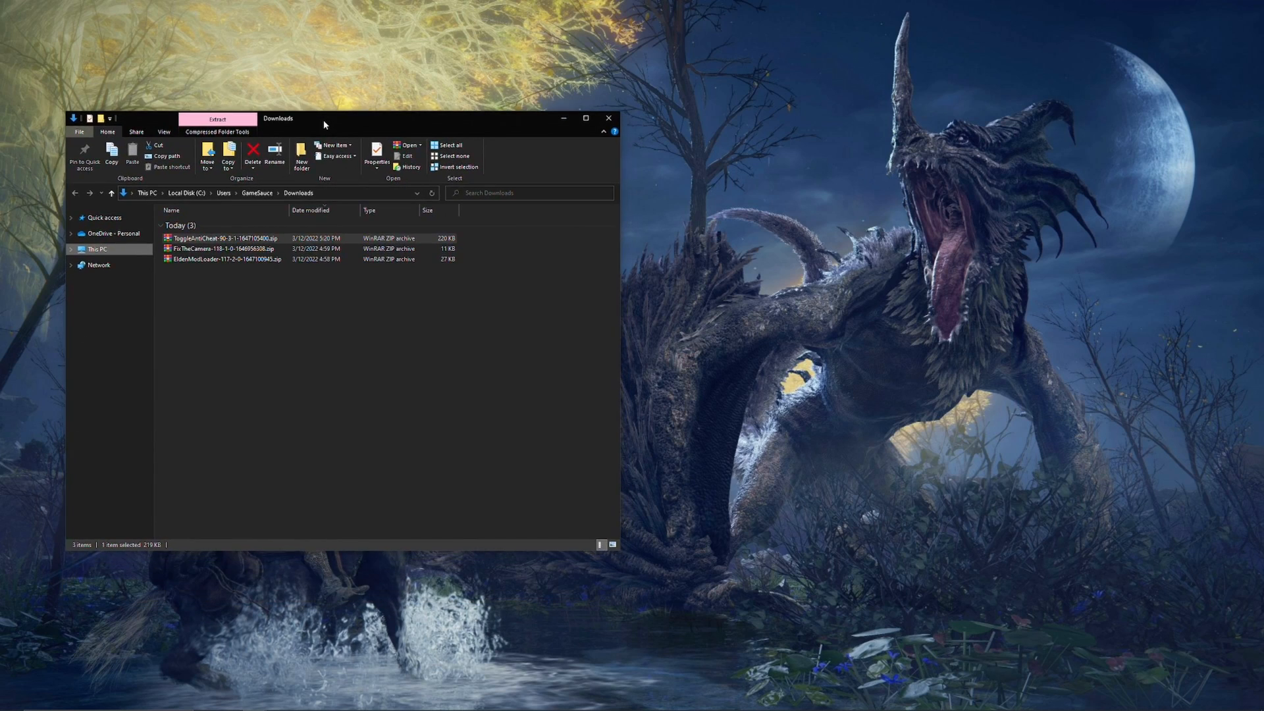
pyautogui.click(225, 259)
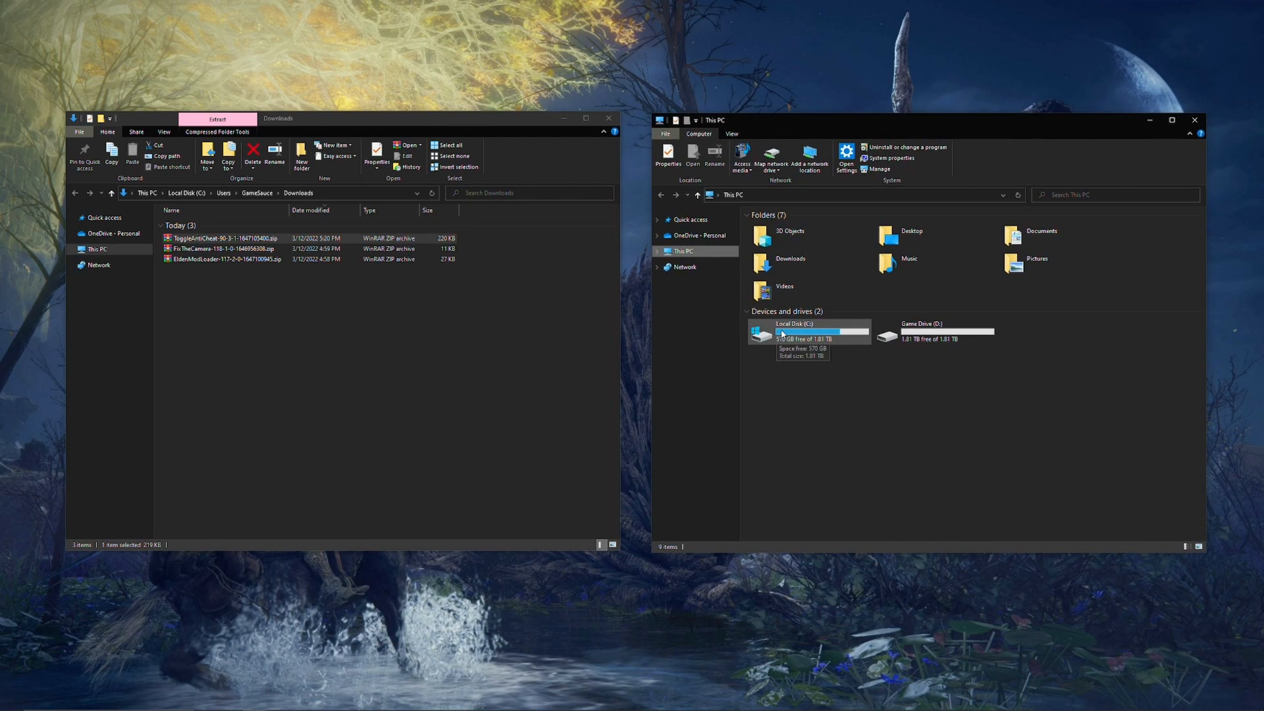
pyautogui.doubleClick(794, 333)
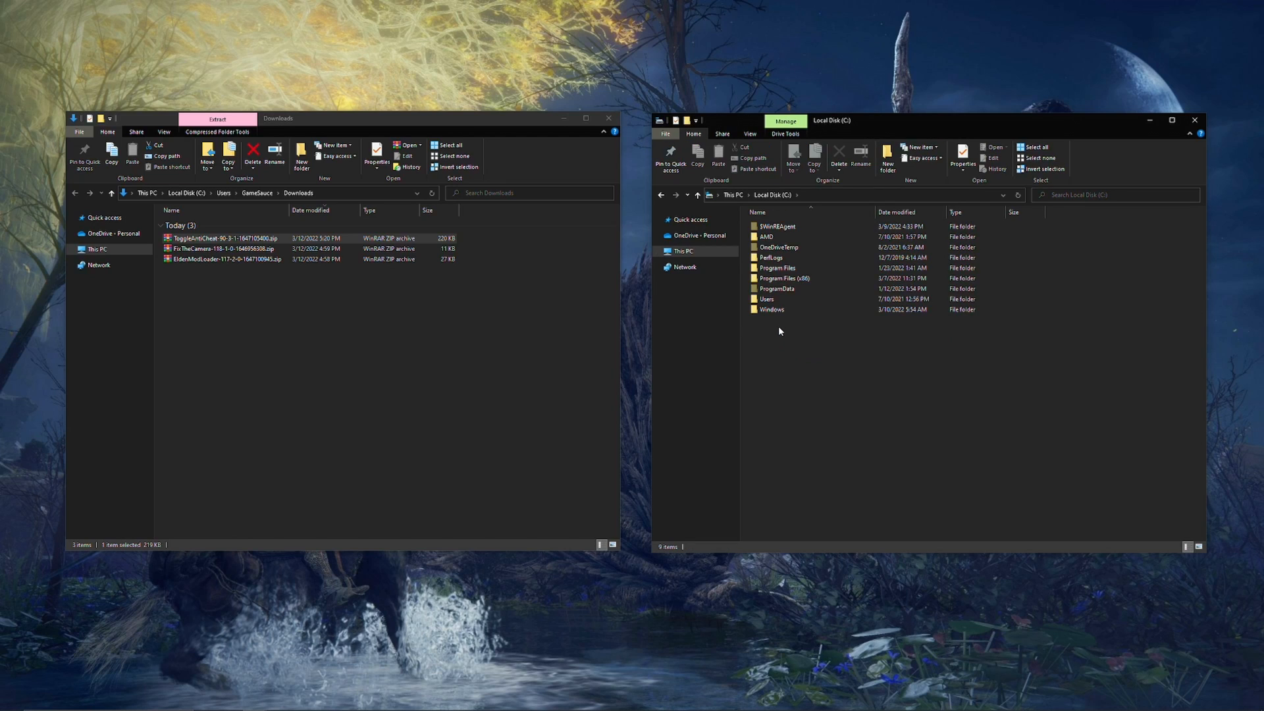
pyautogui.click(782, 278)
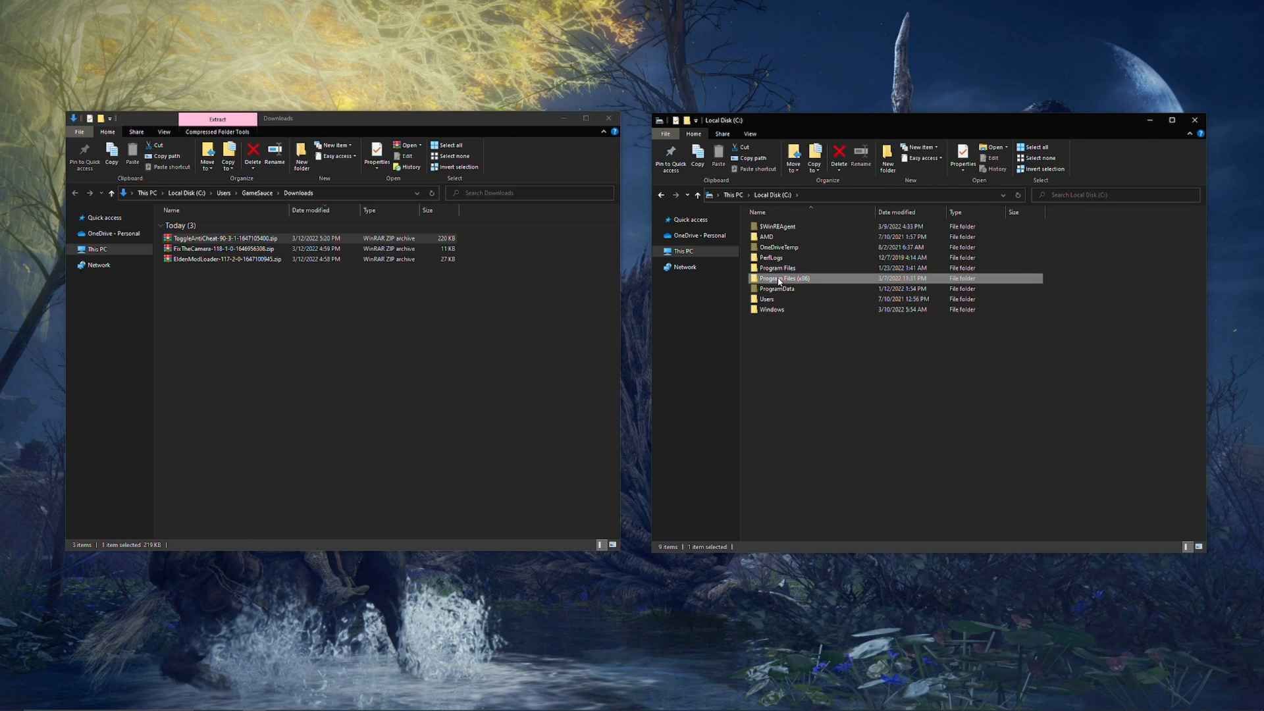
pyautogui.doubleClick(784, 278)
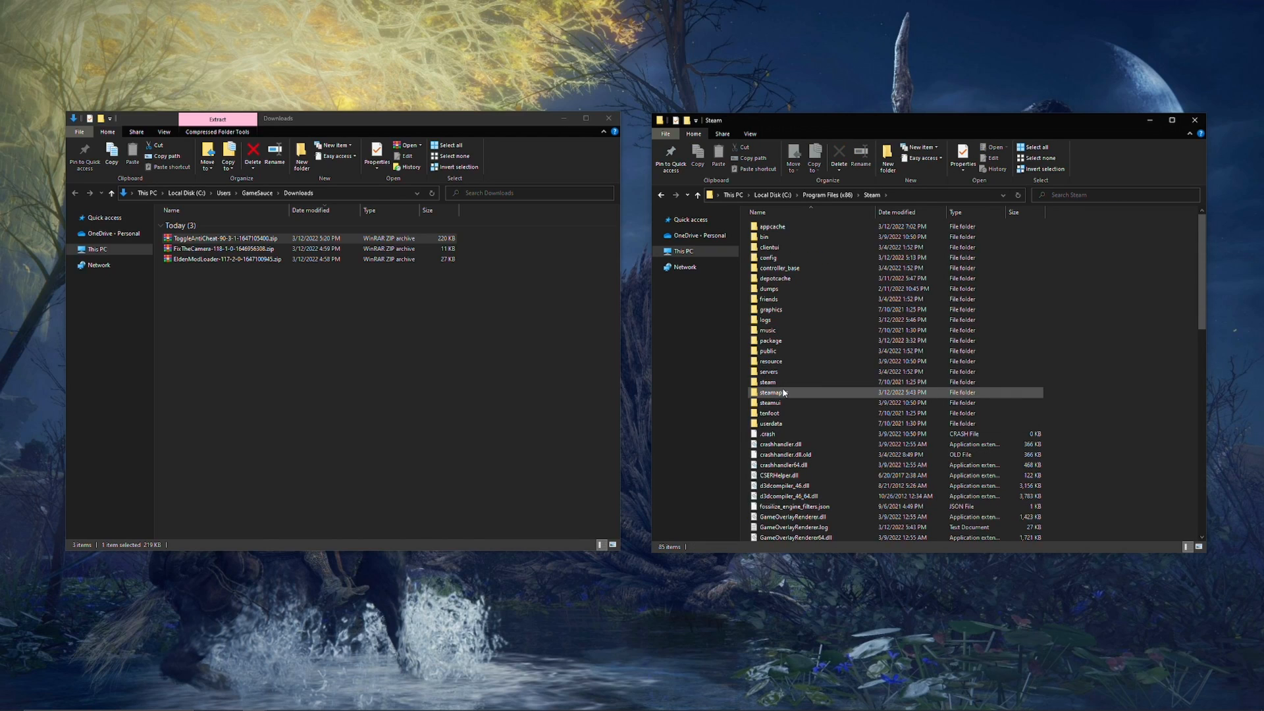
pyautogui.doubleClick(766, 392)
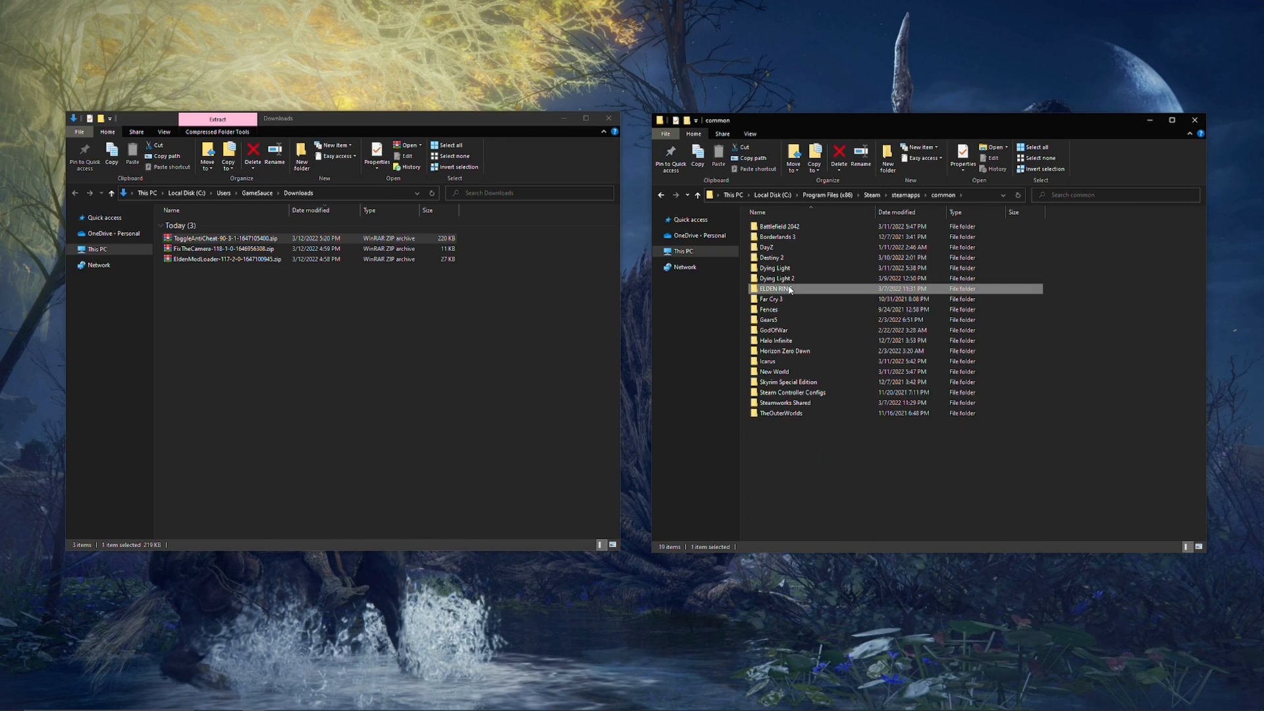
pyautogui.doubleClick(774, 288)
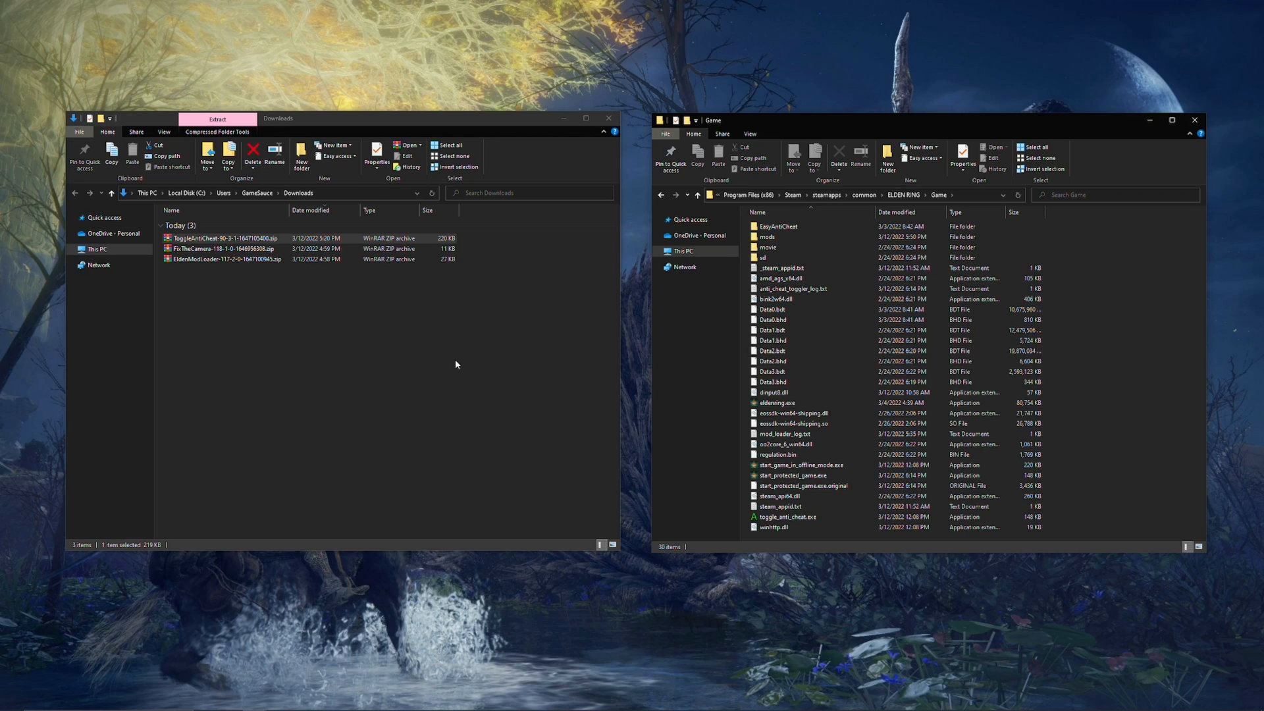
pyautogui.moveTo(772, 372)
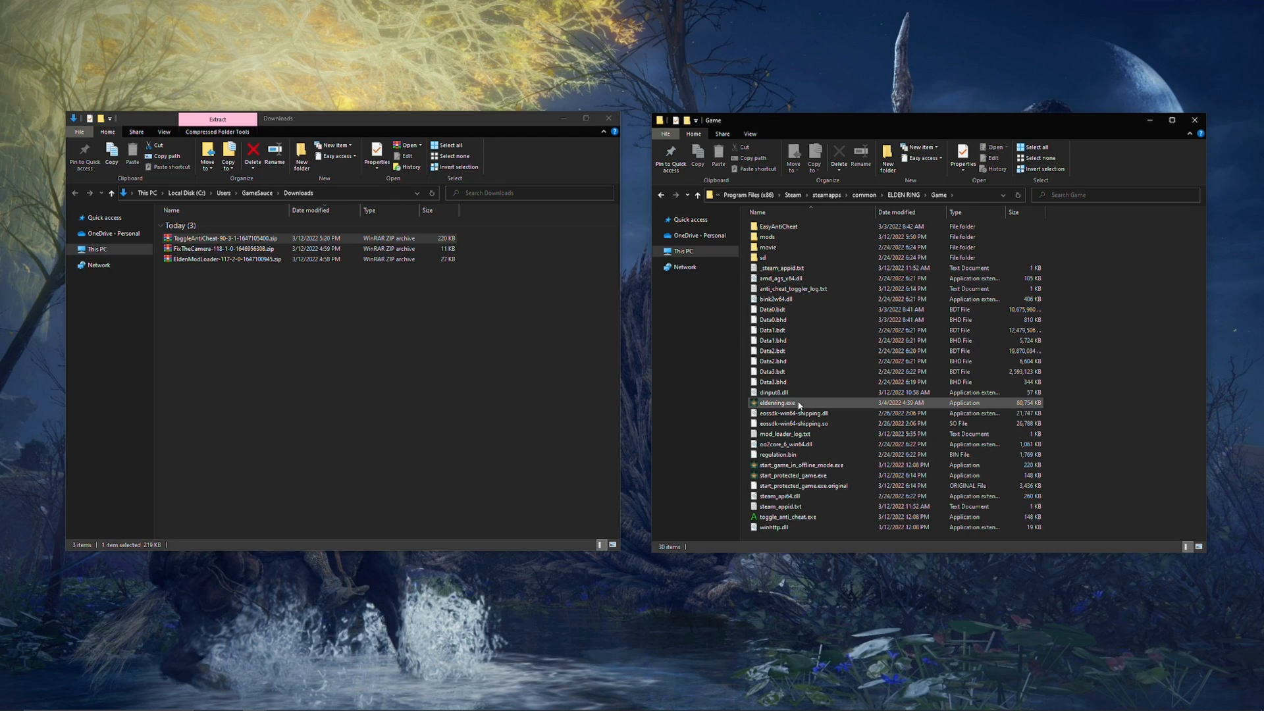
pyautogui.moveTo(778, 403)
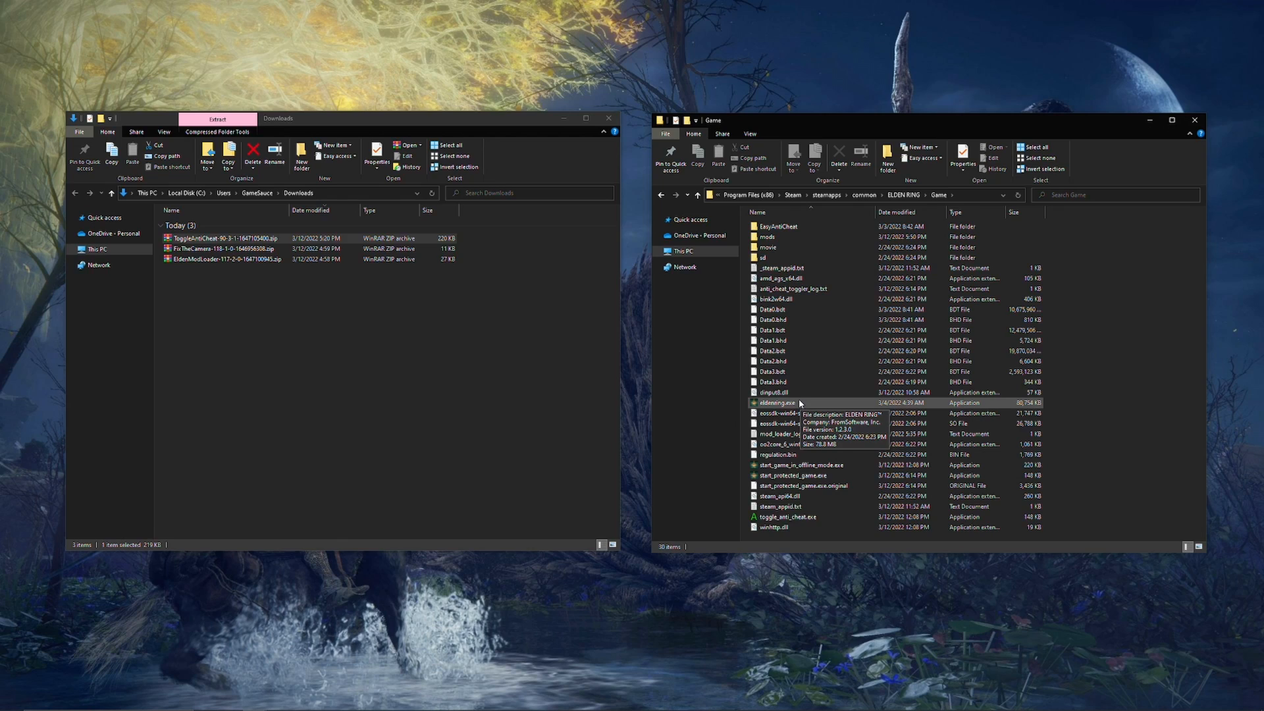
pyautogui.moveTo(335, 338)
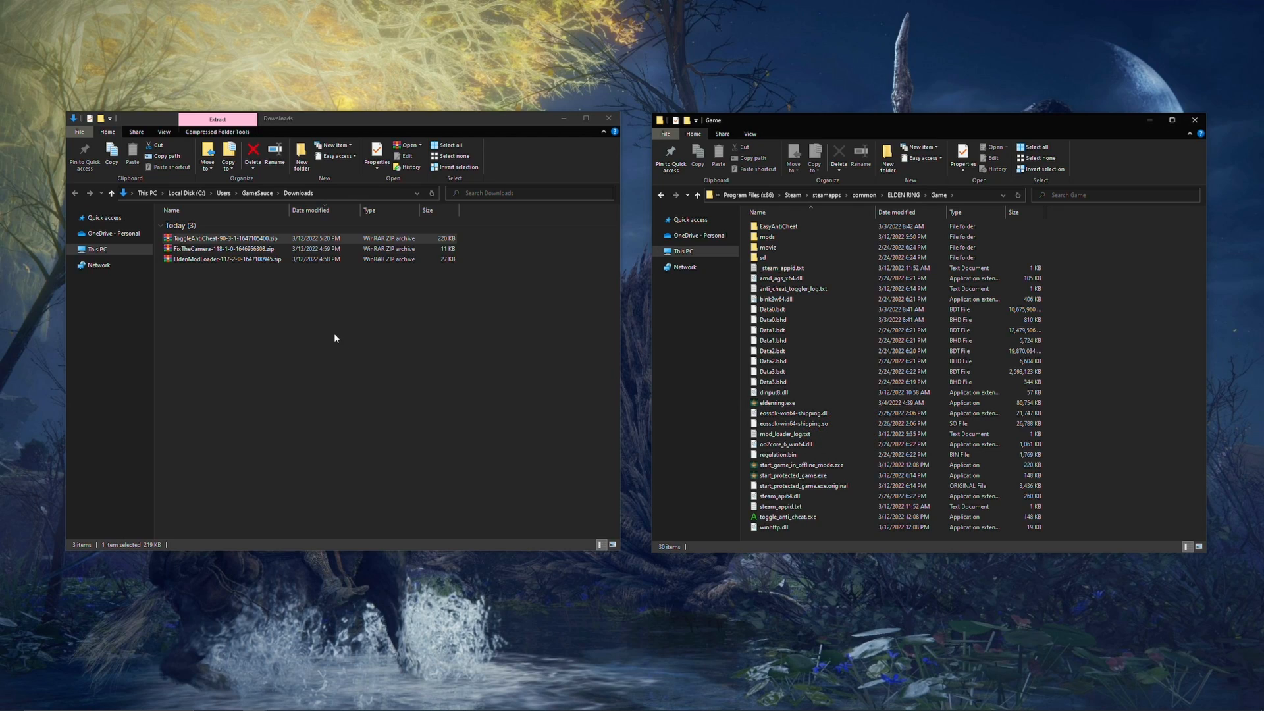
# - Extract the ToggleAntiCheat archive in Downloads, then delete the extracted files
pyautogui.click(225, 238)
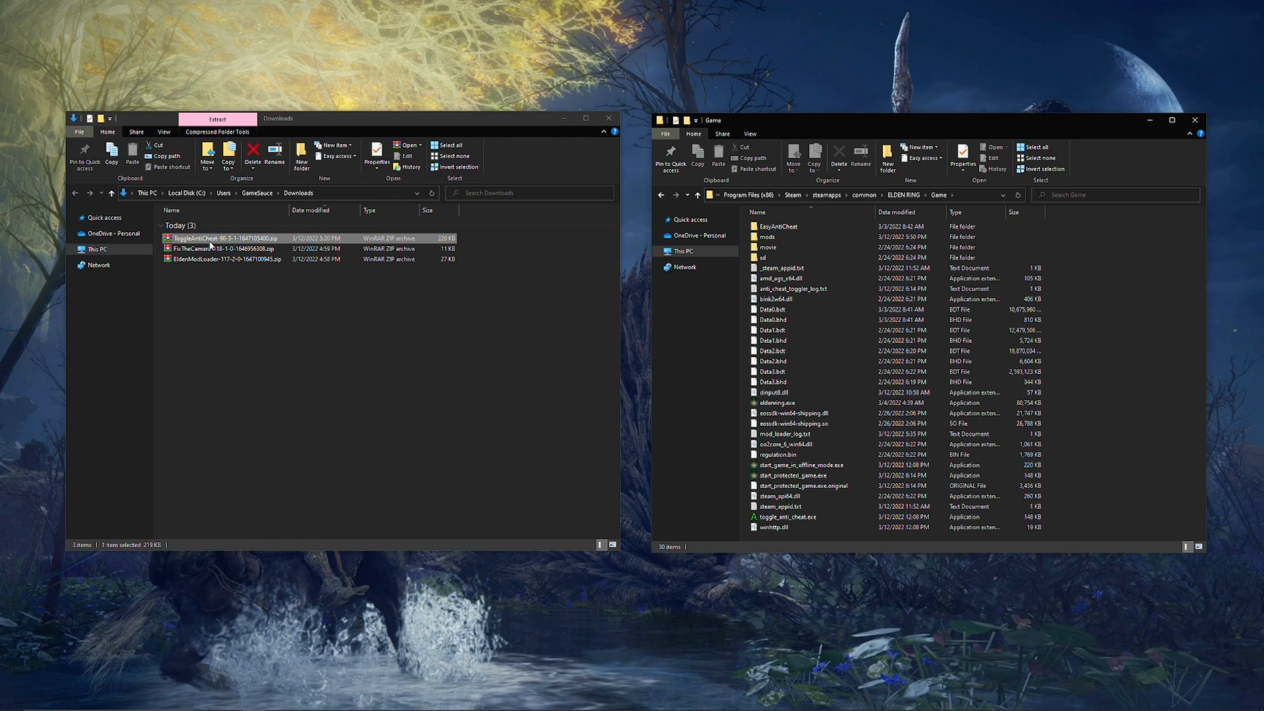
pyautogui.rightClick(221, 238)
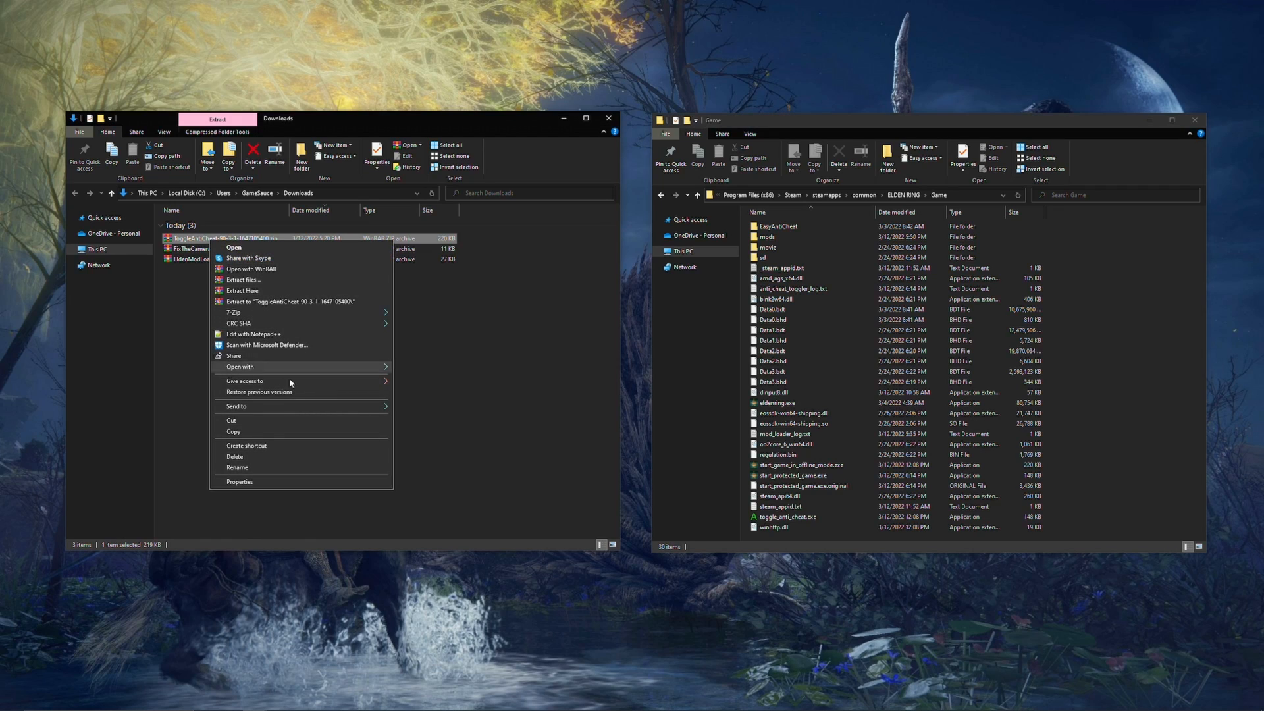
pyautogui.moveTo(256, 301)
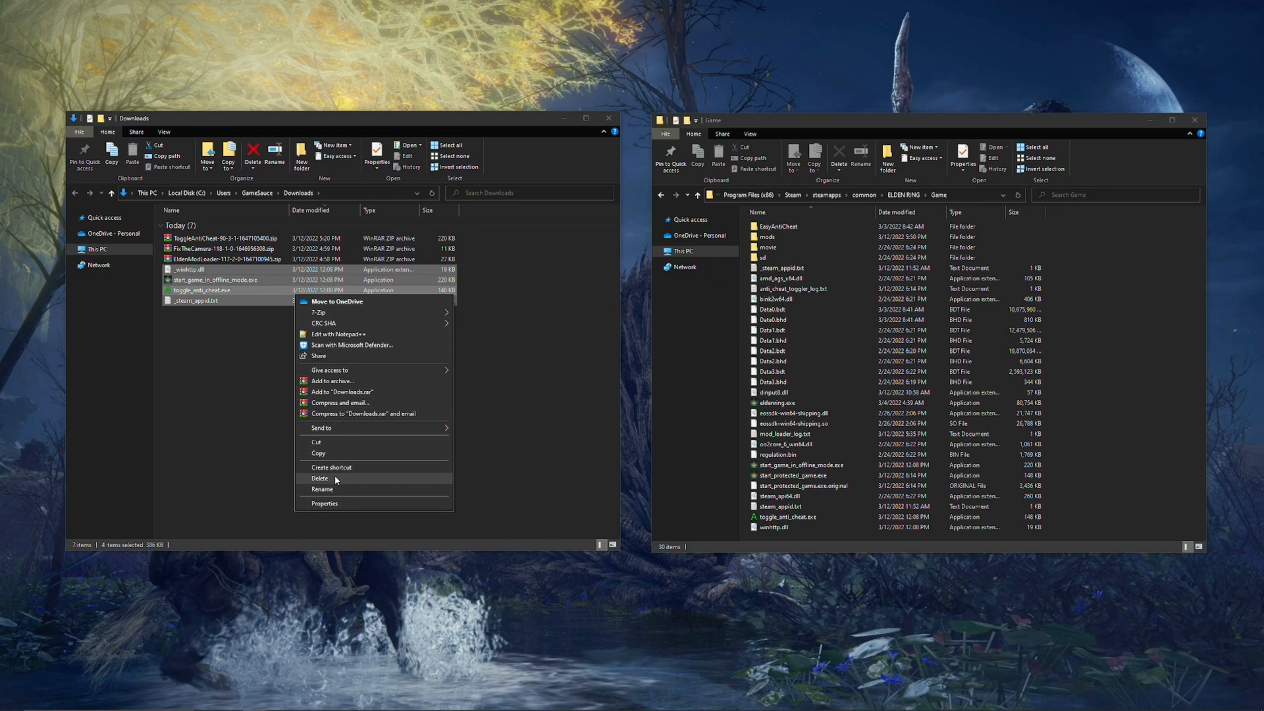
pyautogui.click(320, 477)
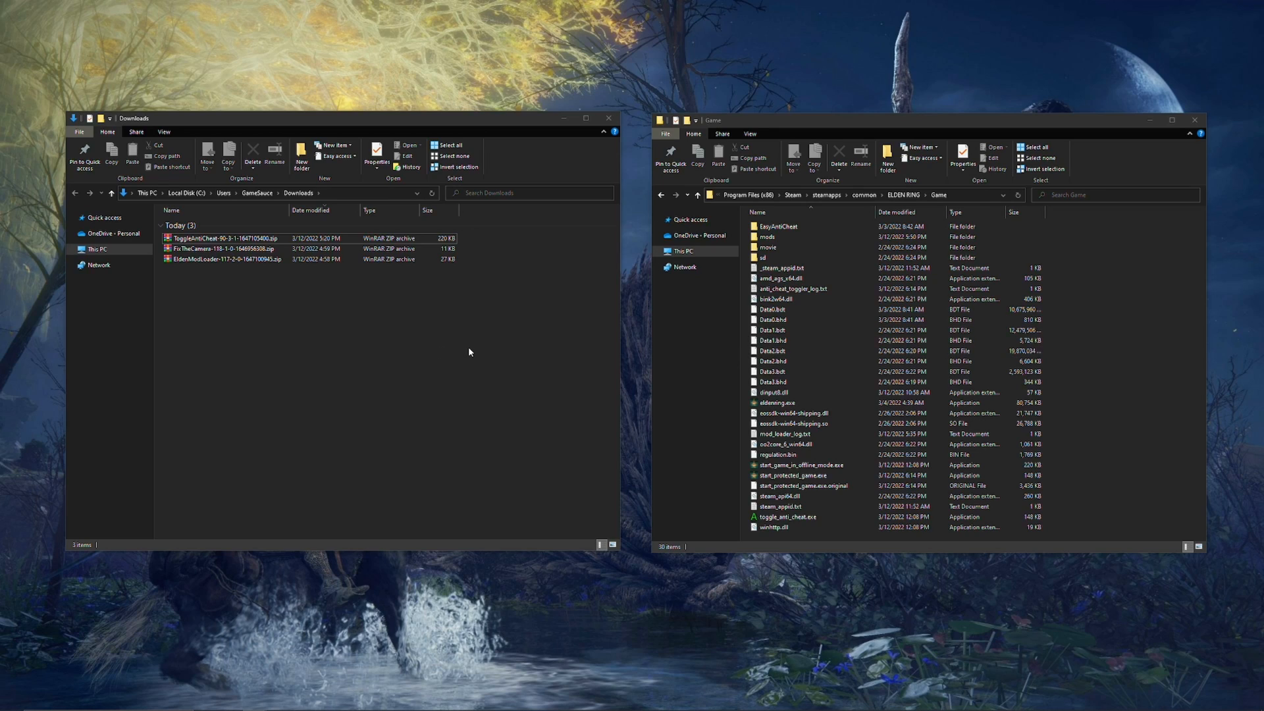
# - Create a desktop shortcut to toggle_anti_cheat.exe in the Game folder
pyautogui.click(786, 516)
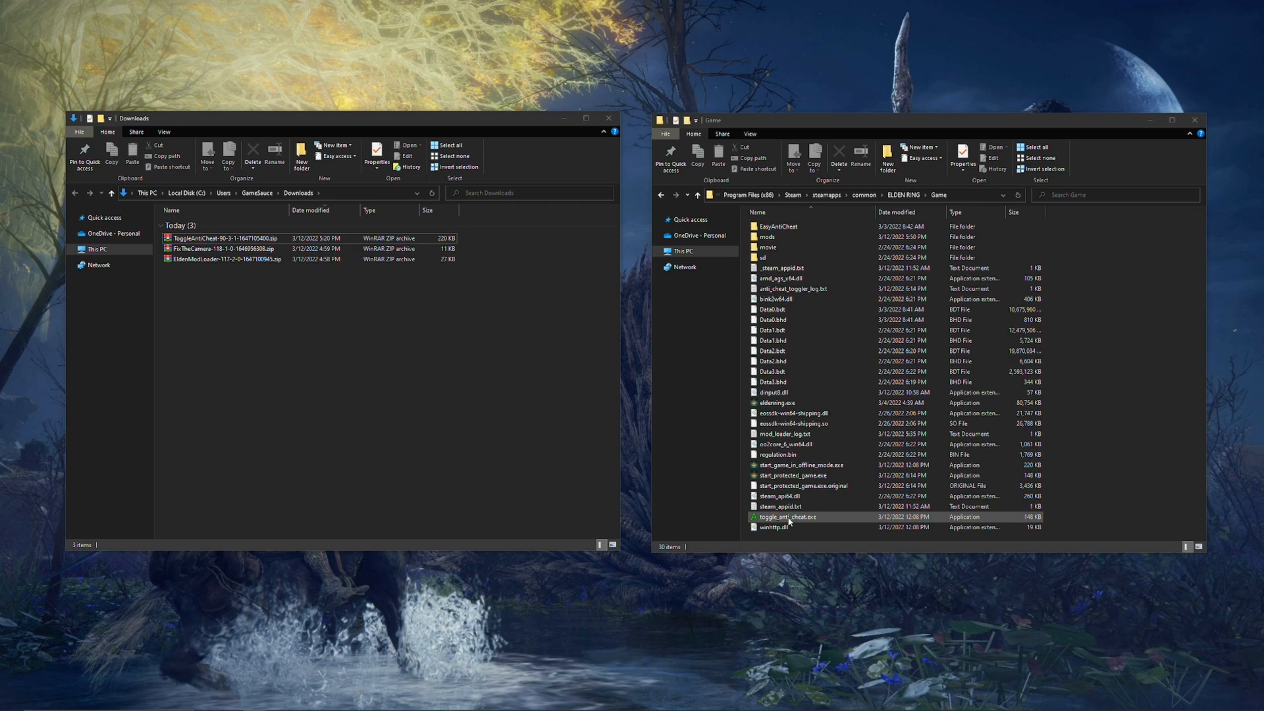
pyautogui.click(788, 516)
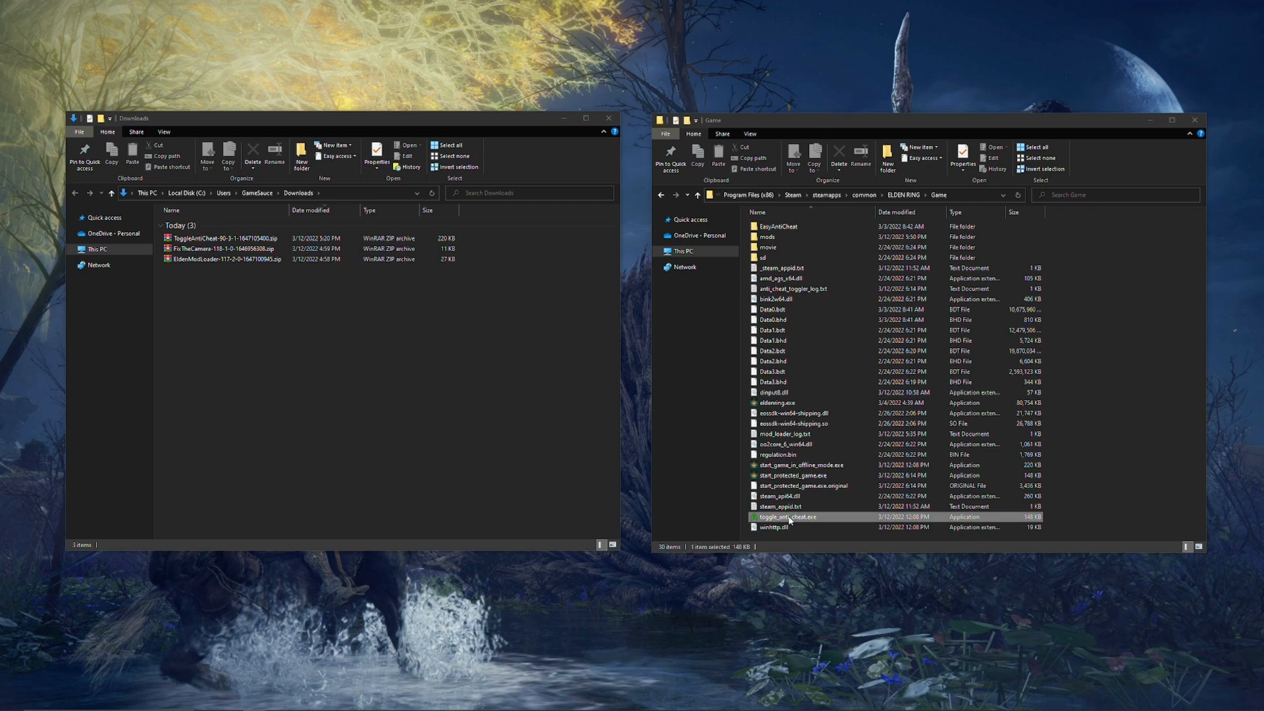
pyautogui.rightClick(787, 516)
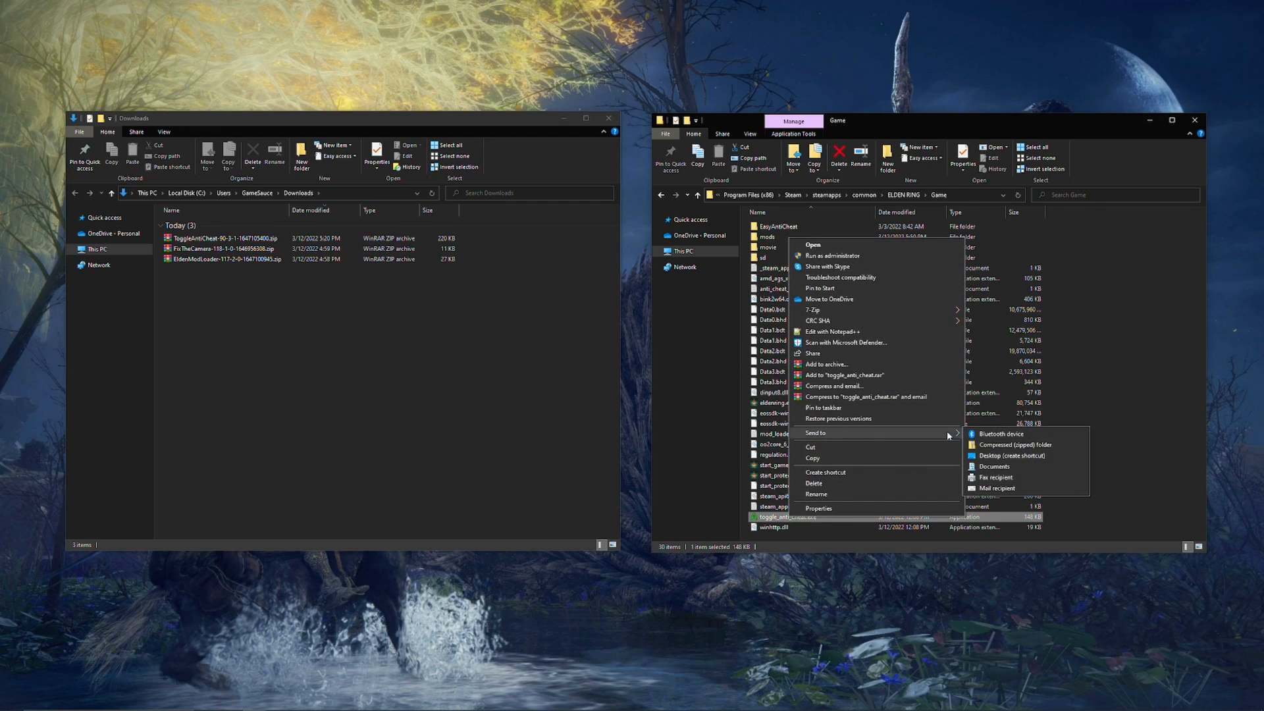
pyautogui.click(1011, 456)
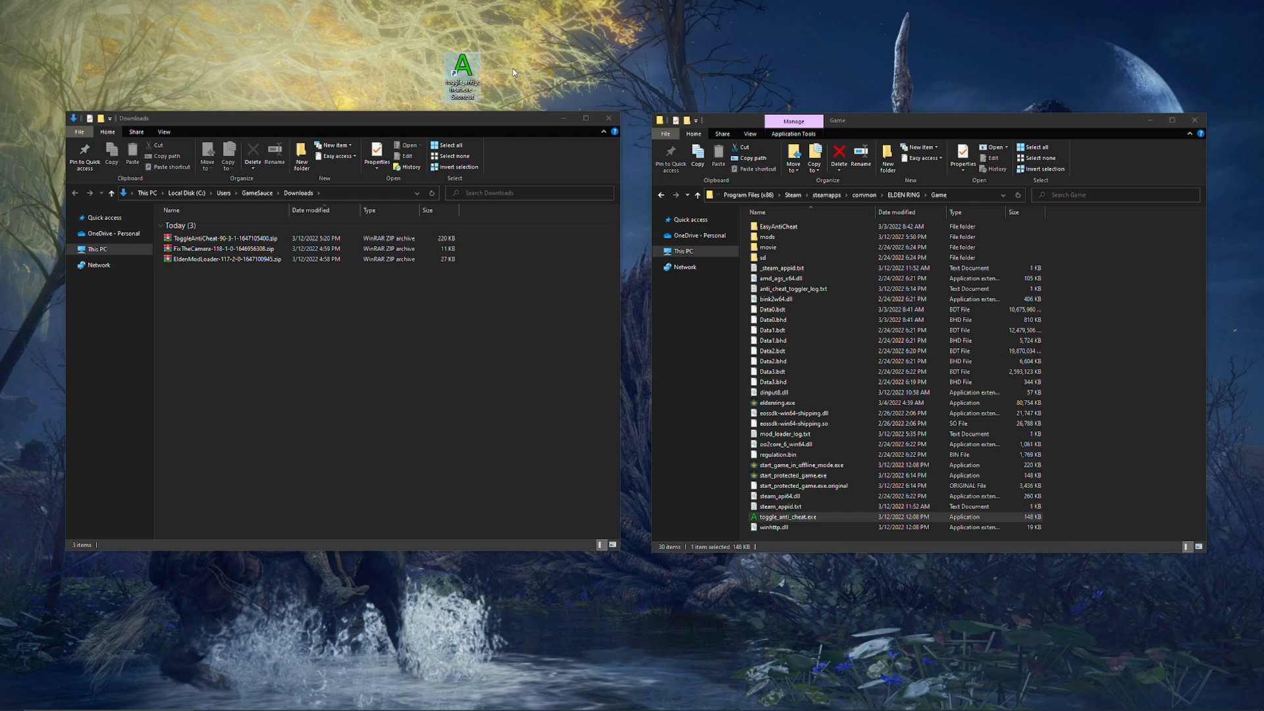
# - Run the anti-cheat toggler once, enabling anti-cheat, and dismiss the Enabled notice
pyautogui.doubleClick(462, 75)
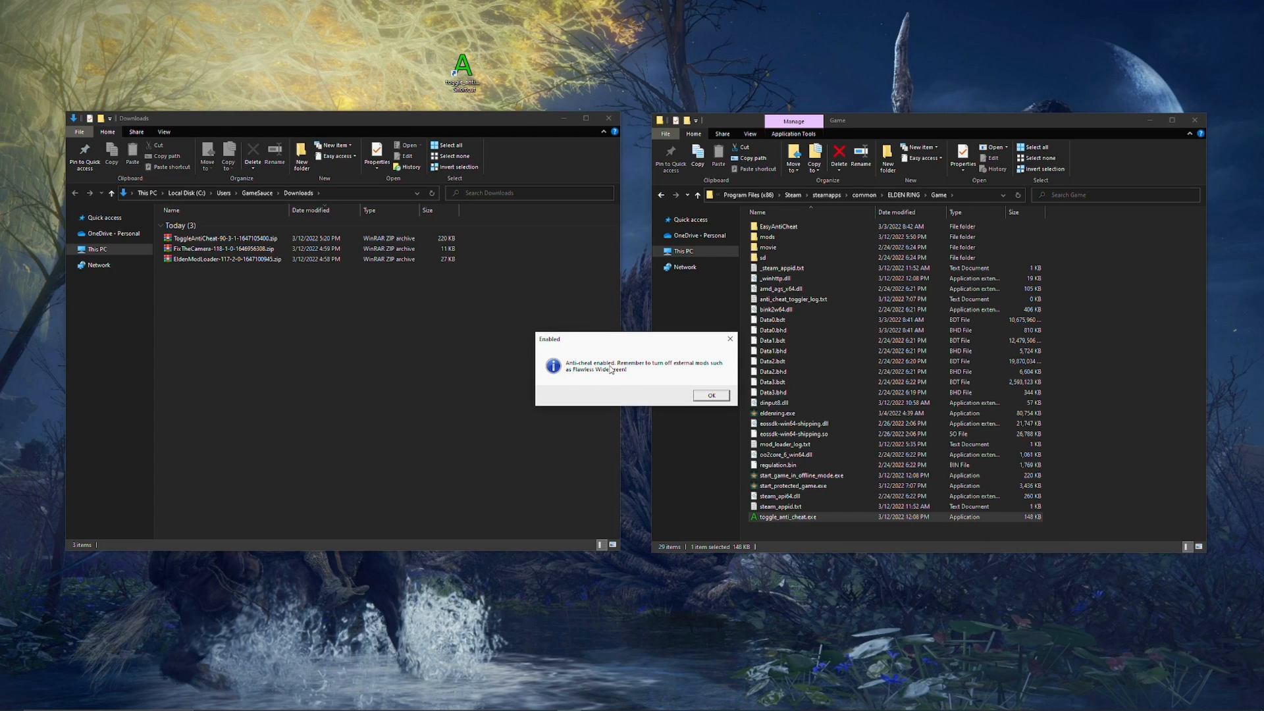
pyautogui.click(710, 395)
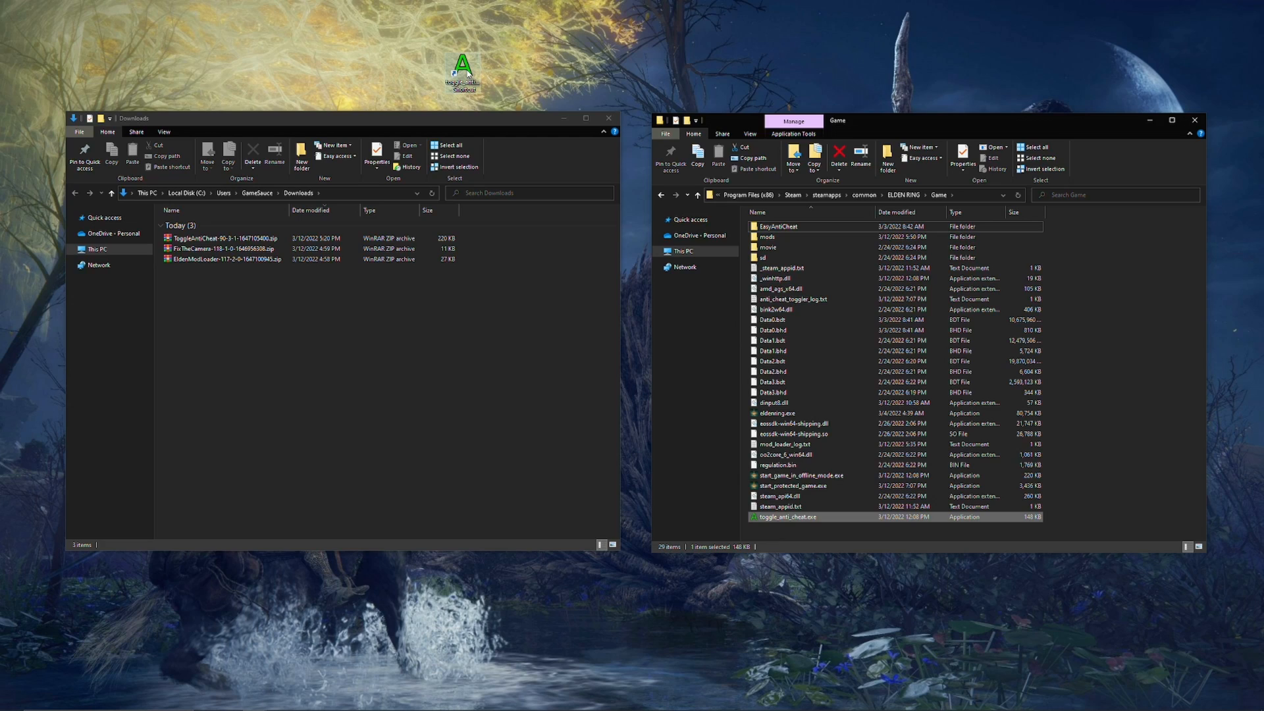
# - Run the toggler again to disable anti-cheat and add an ELDEN RING desktop shortcut
pyautogui.doubleClick(786, 516)
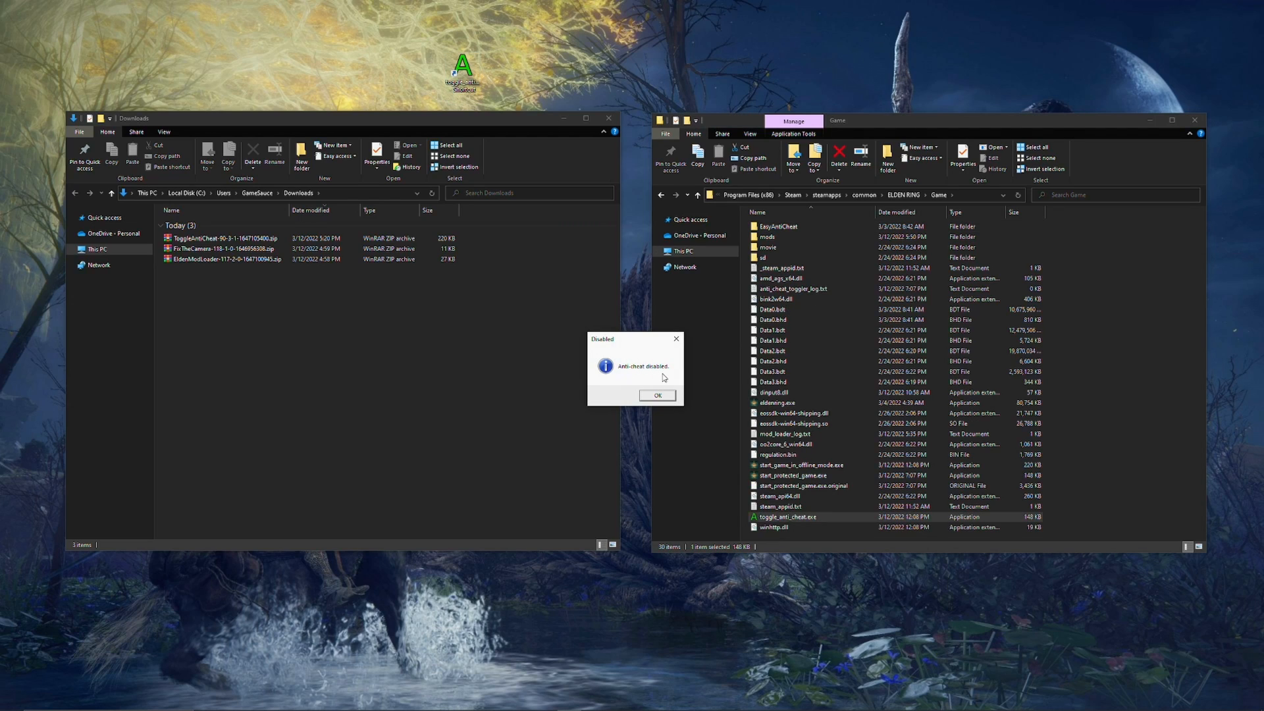
pyautogui.click(657, 395)
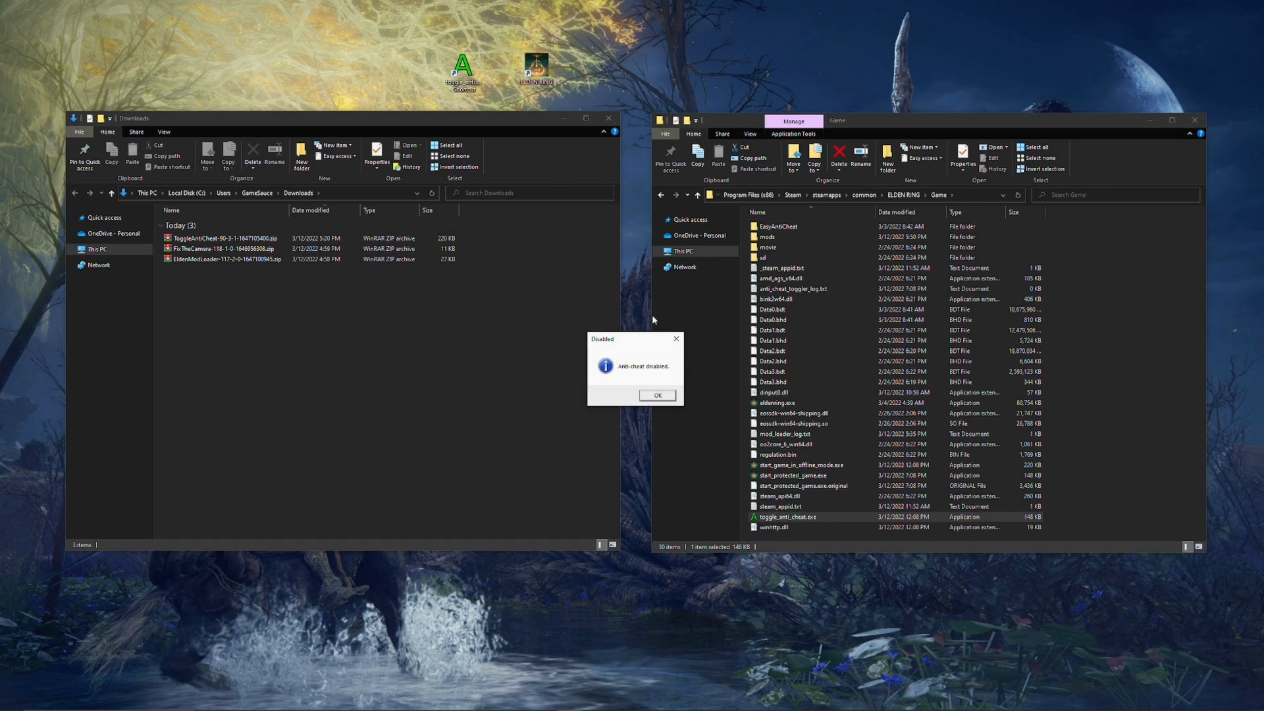
pyautogui.click(655, 395)
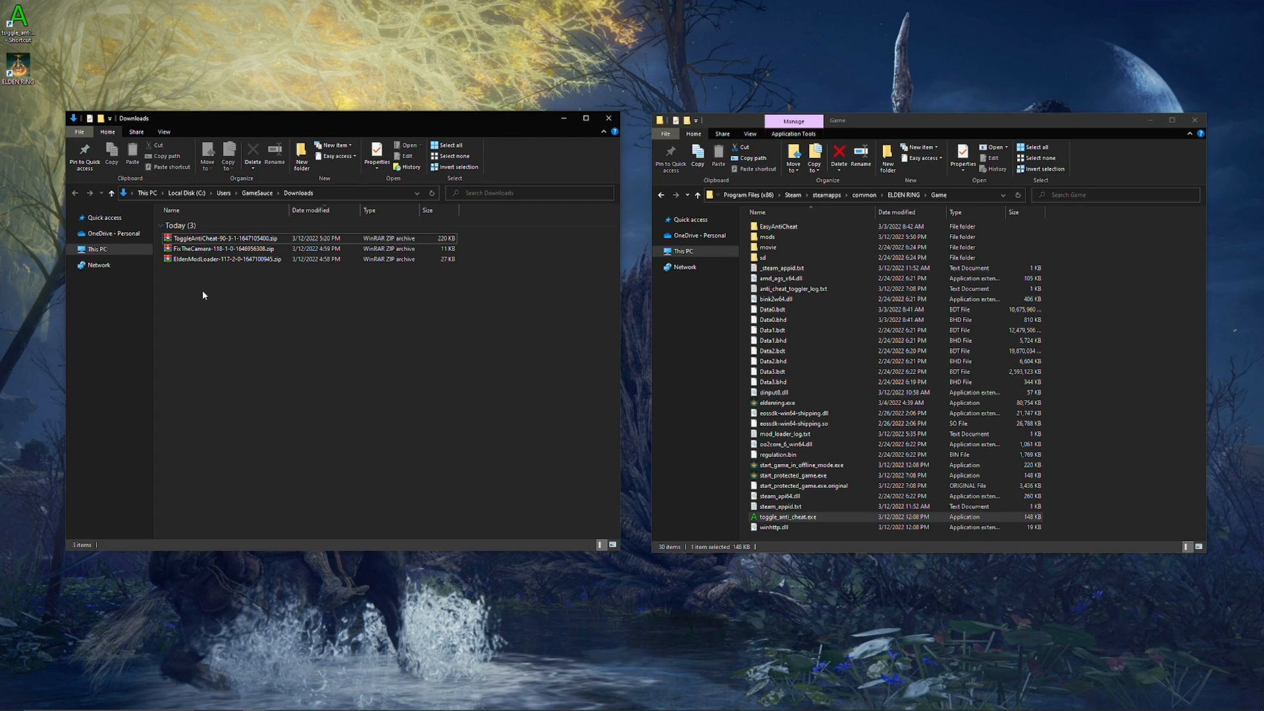
pyautogui.rightClick(225, 260)
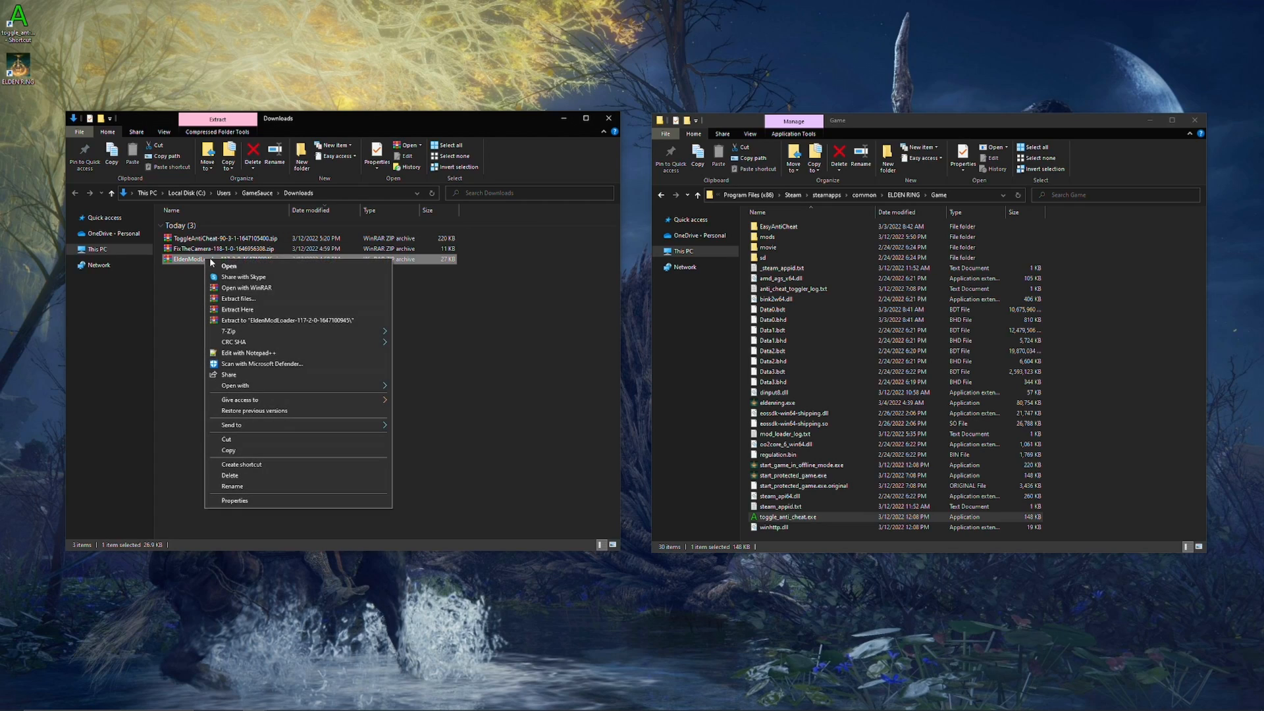
pyautogui.click(259, 314)
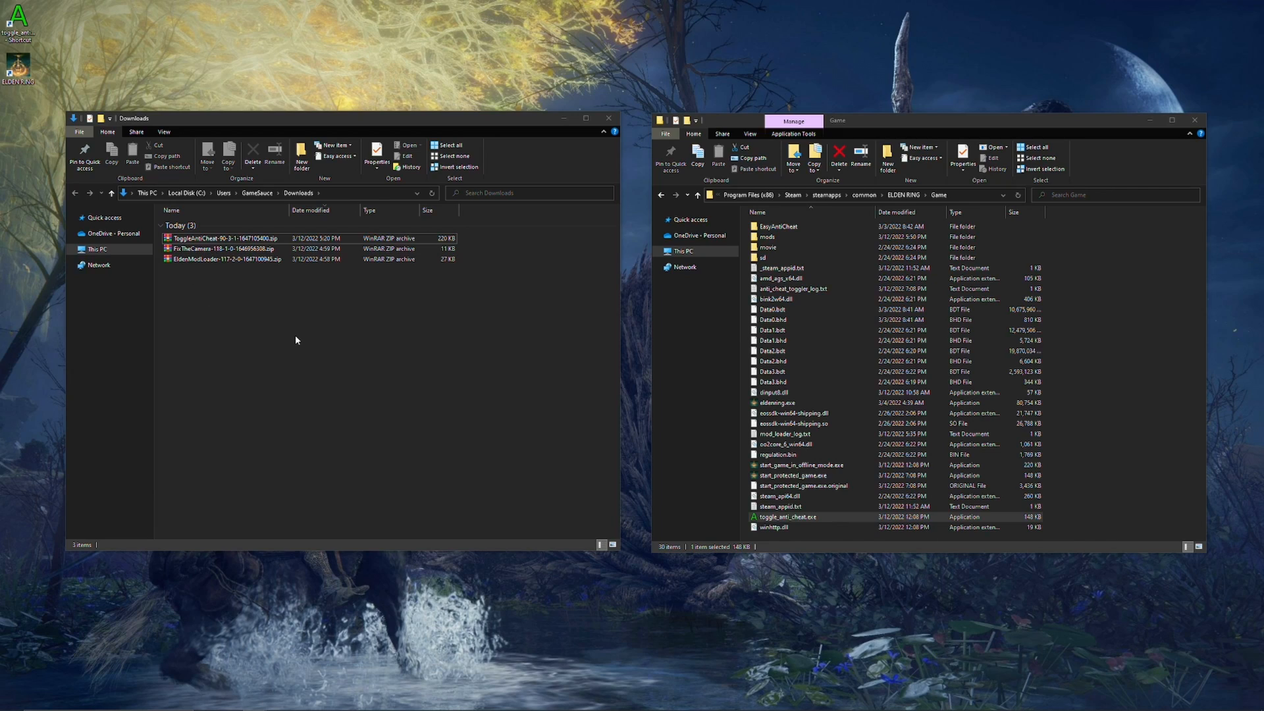
pyautogui.moveTo(310, 341)
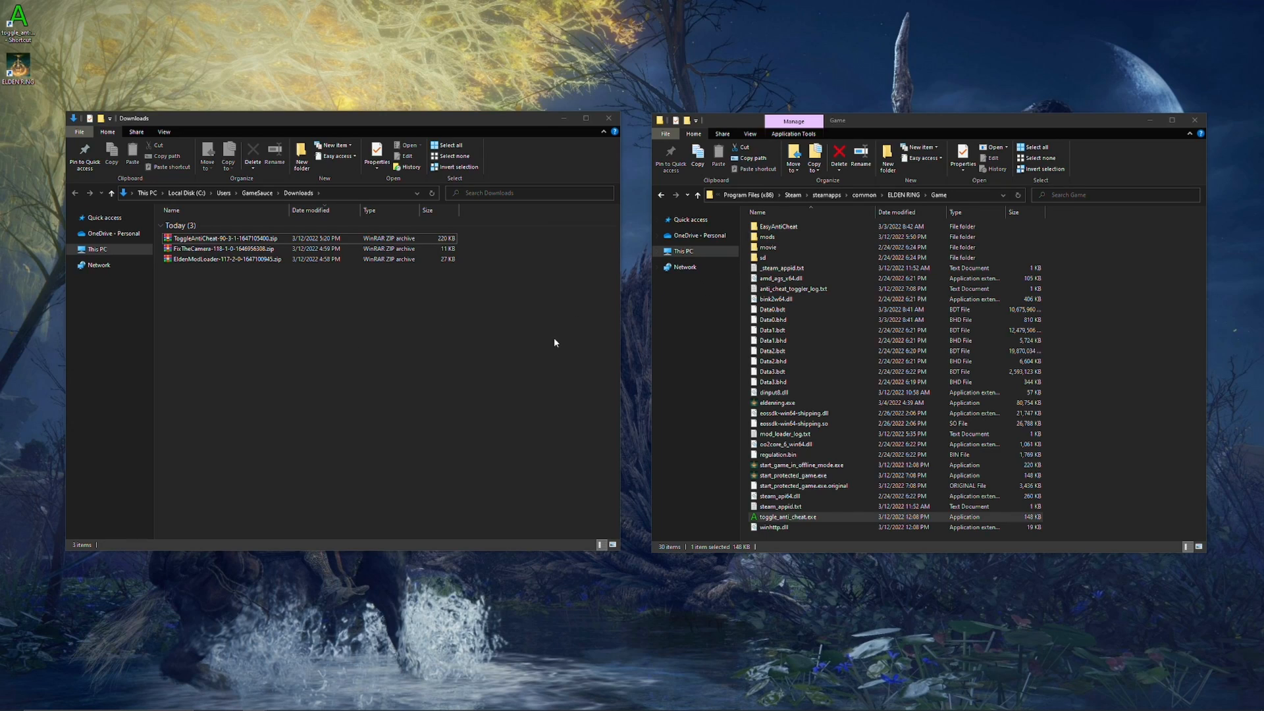
pyautogui.moveTo(221, 249)
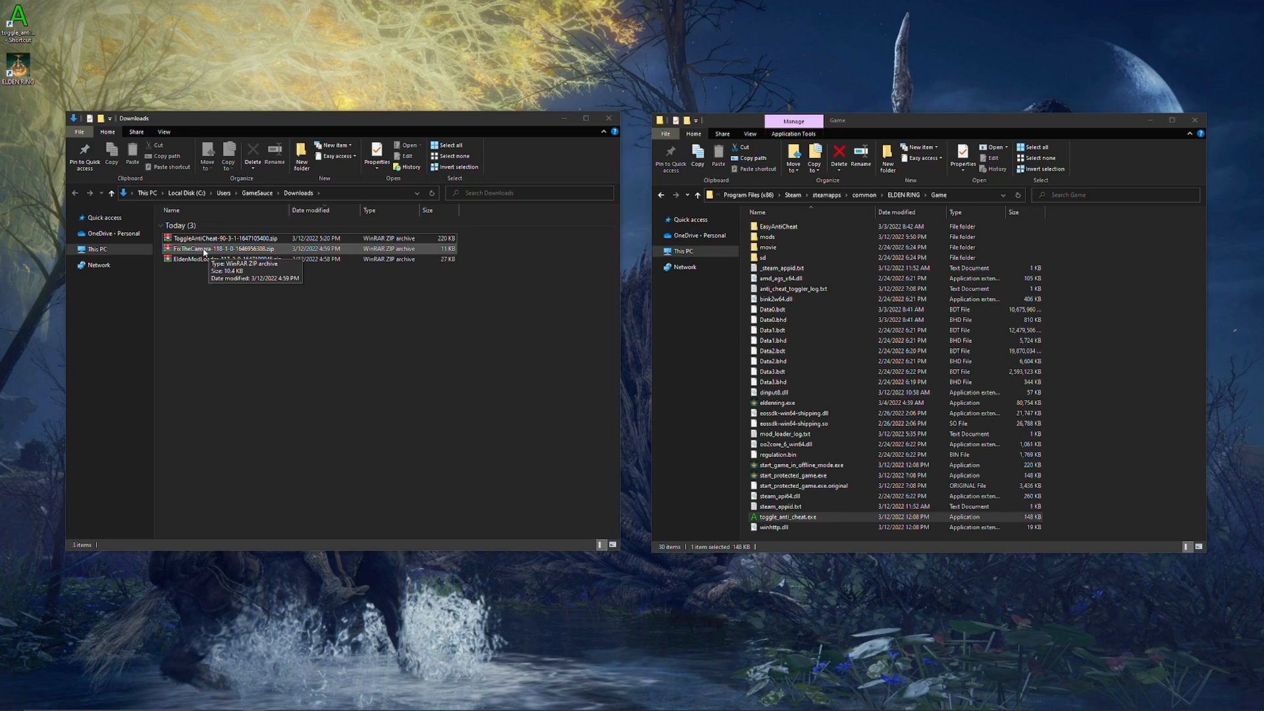
# - Extract the FixTheCamera archive into Downloads and select the extracted mods folder
pyautogui.rightClick(197, 249)
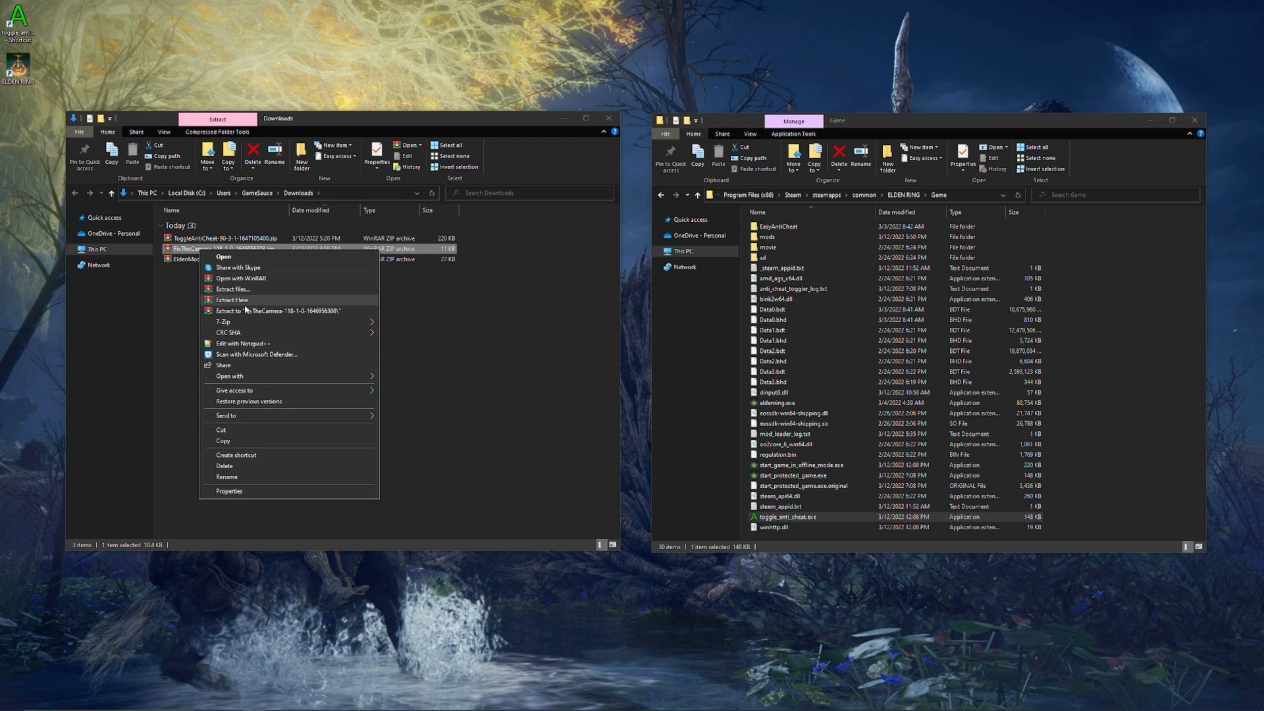
pyautogui.click(231, 300)
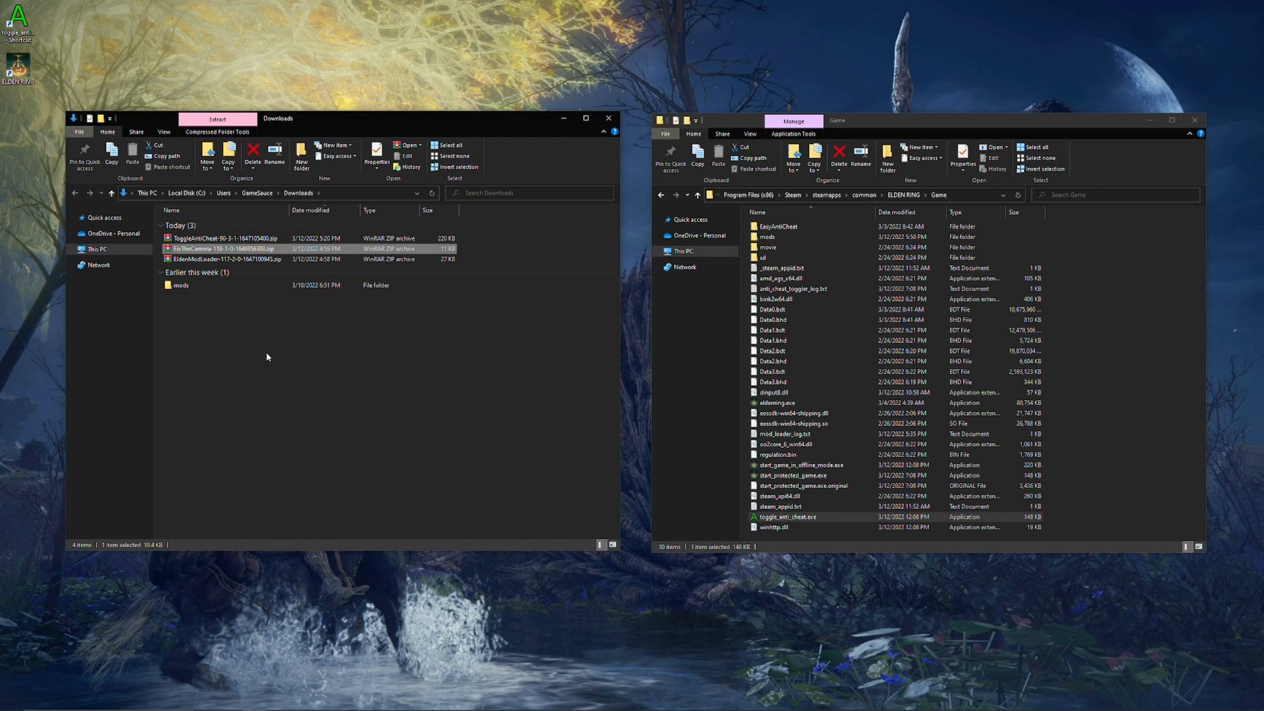
pyautogui.click(181, 285)
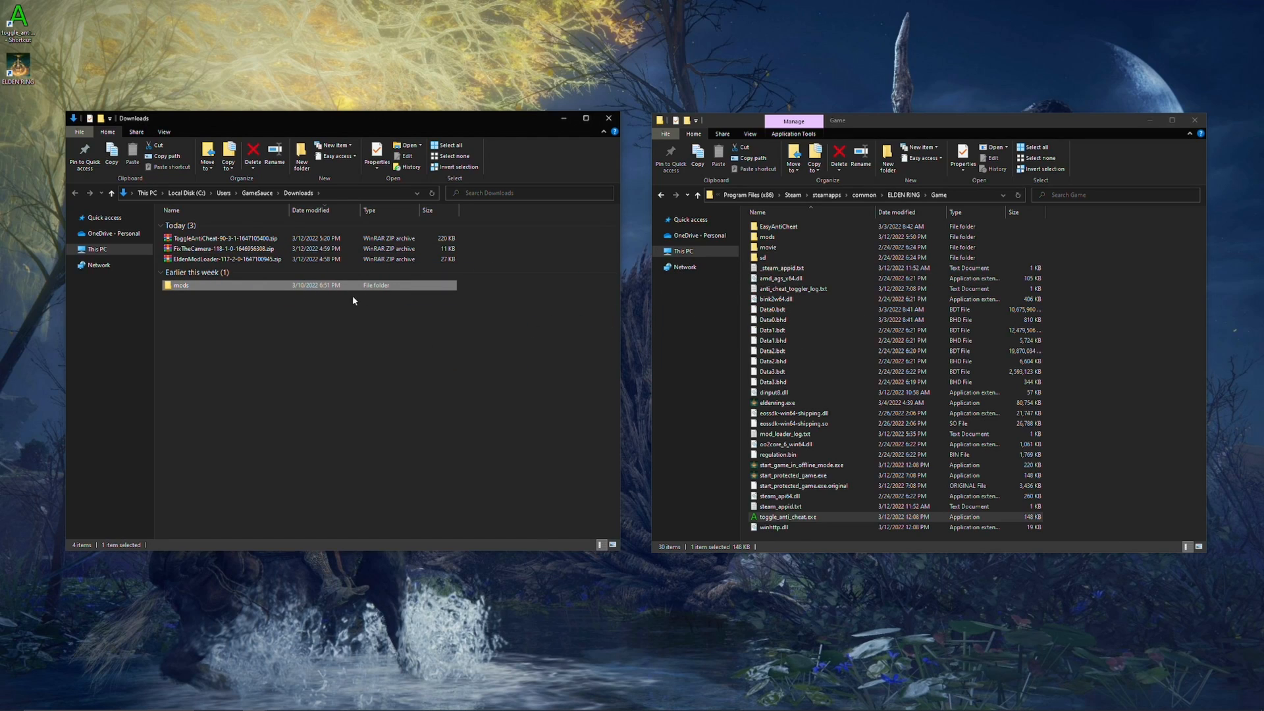
# - Check CameraFix.dll inside Game\mods and return to the Game folder
pyautogui.doubleClick(766, 236)
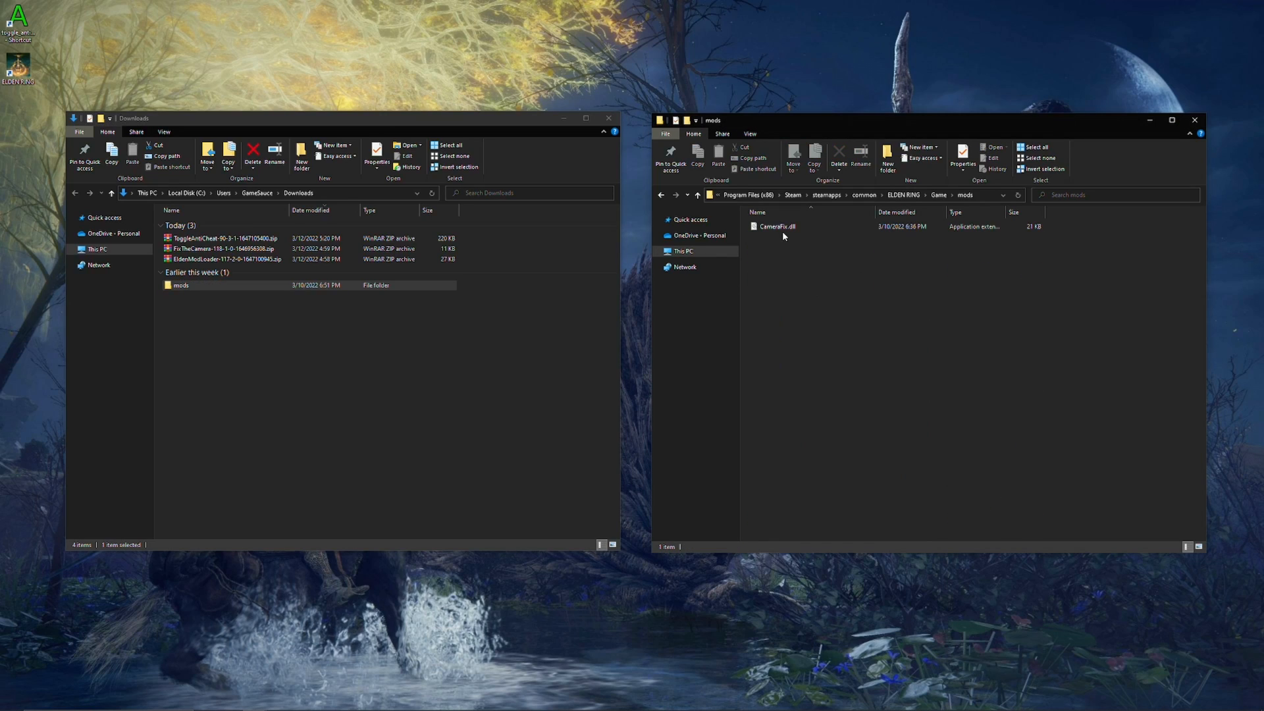
pyautogui.moveTo(796, 263)
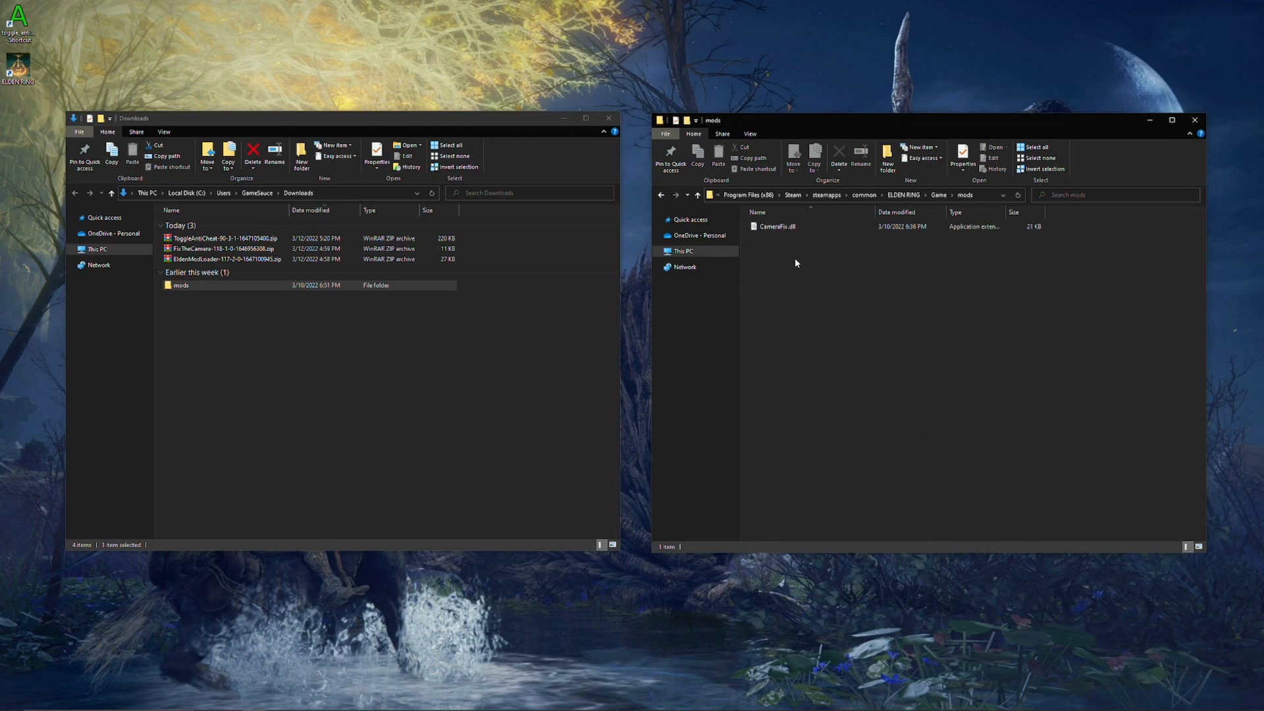
pyautogui.click(696, 194)
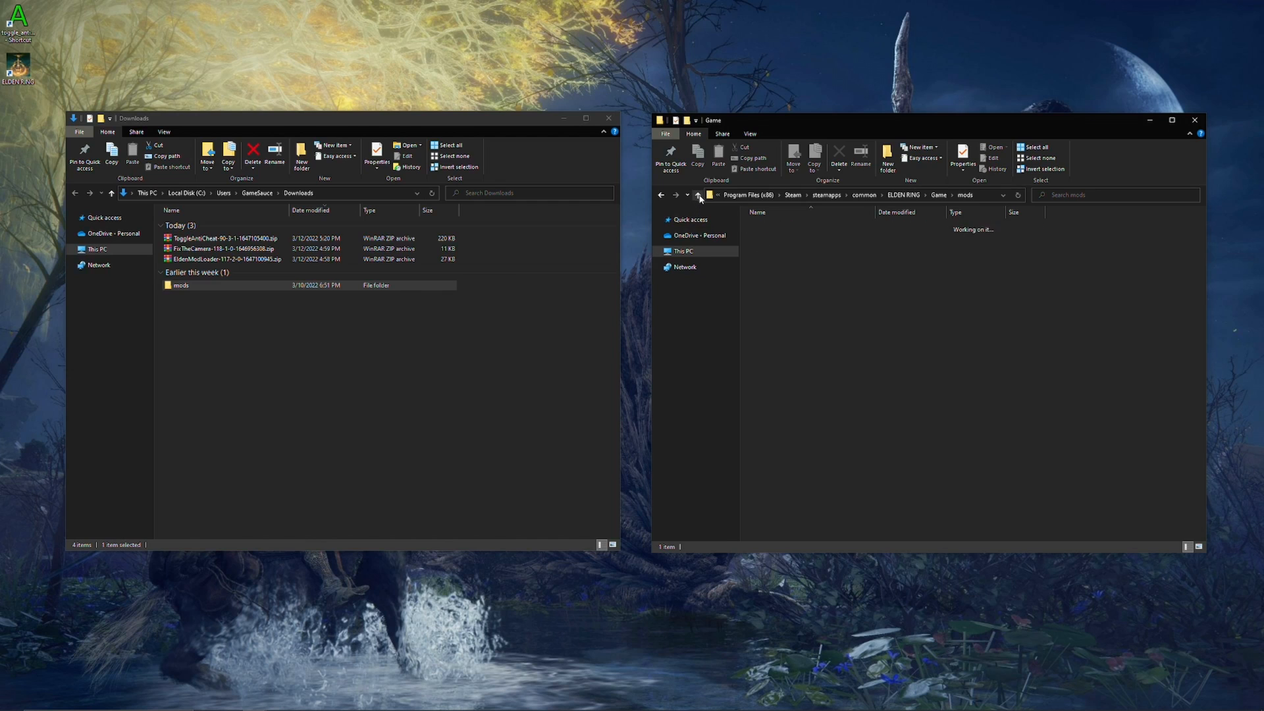
pyautogui.click(696, 194)
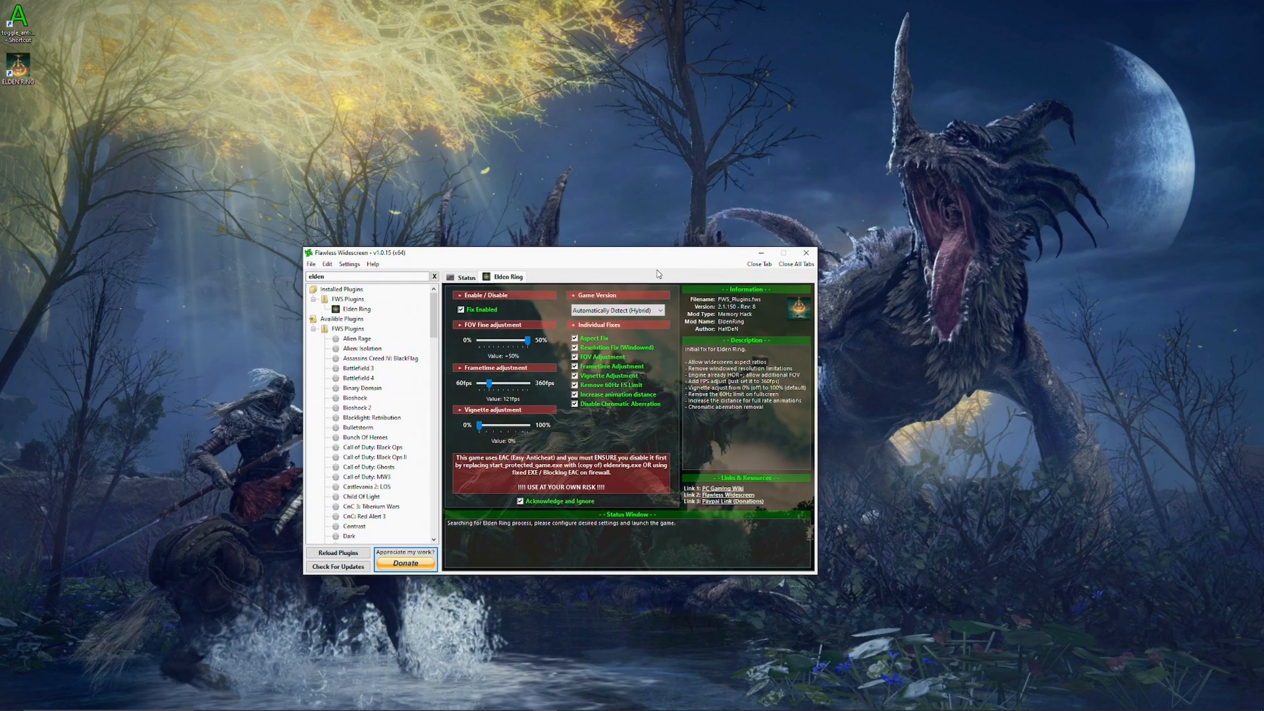
pyautogui.moveTo(596, 393)
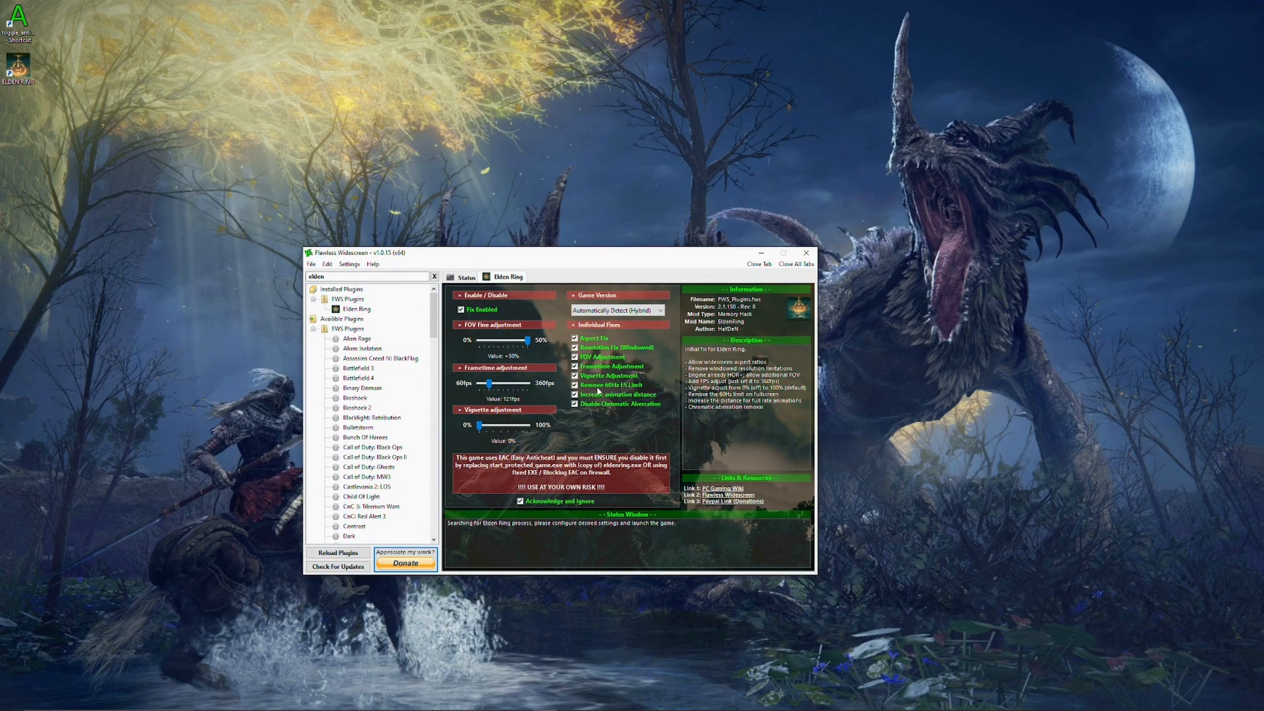
pyautogui.moveTo(608, 266)
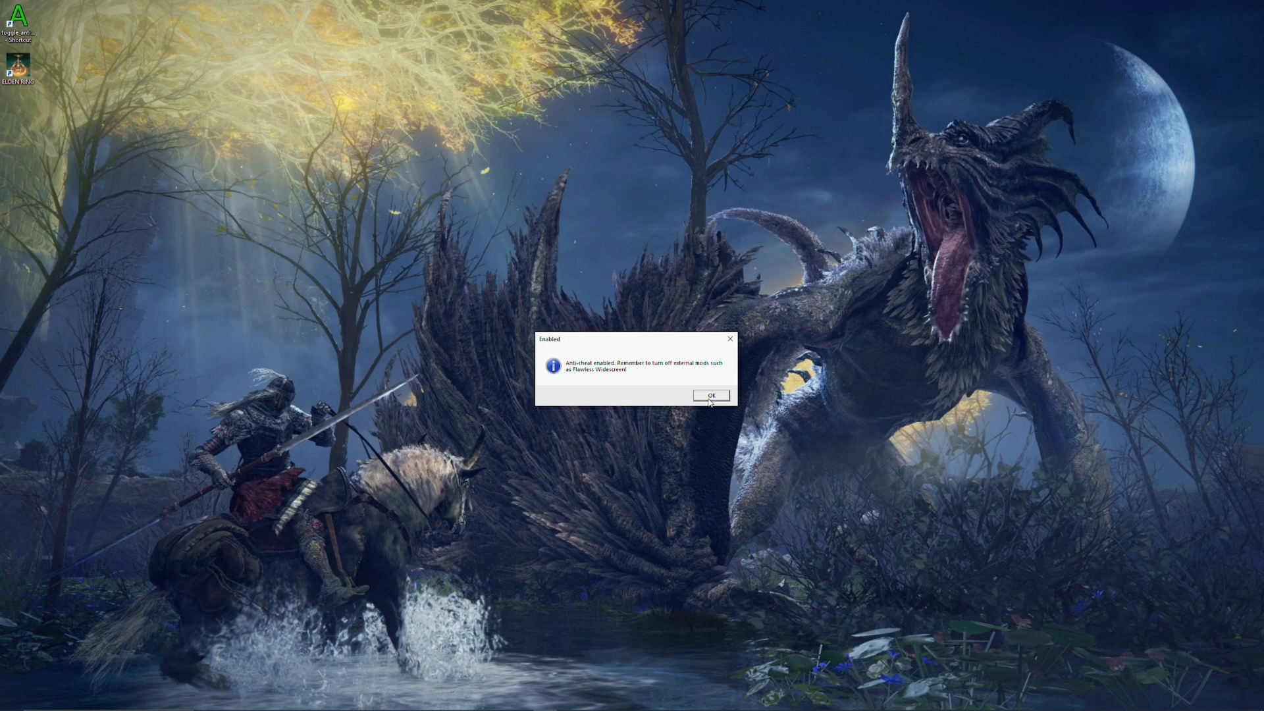
# - Dismiss the anti-cheat Enabled then Disabled notices, leaving anti-cheat off
pyautogui.click(708, 395)
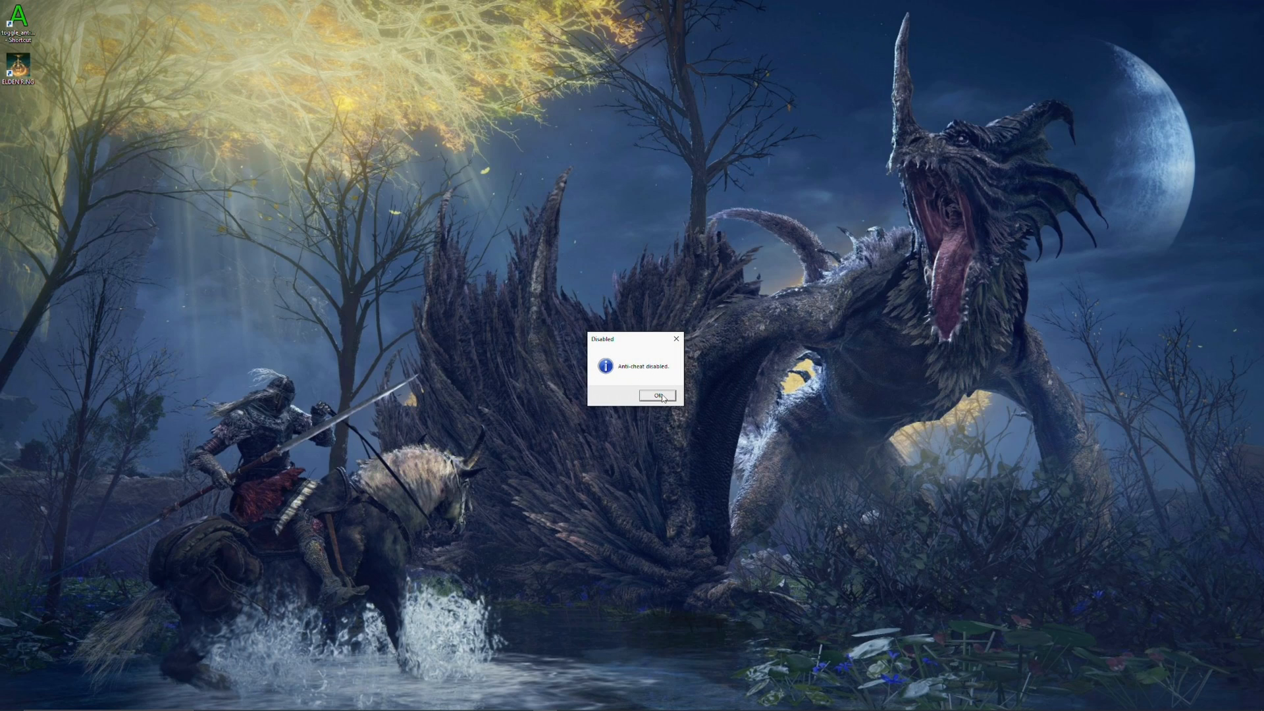
pyautogui.click(656, 397)
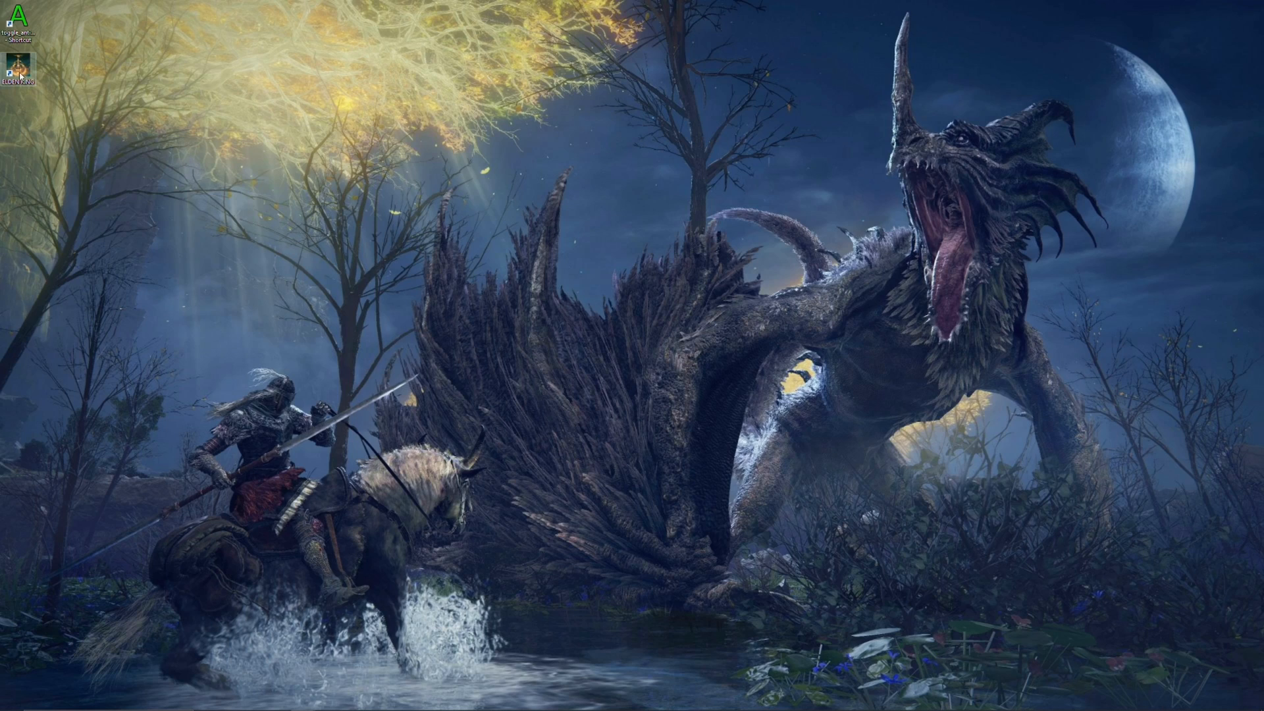